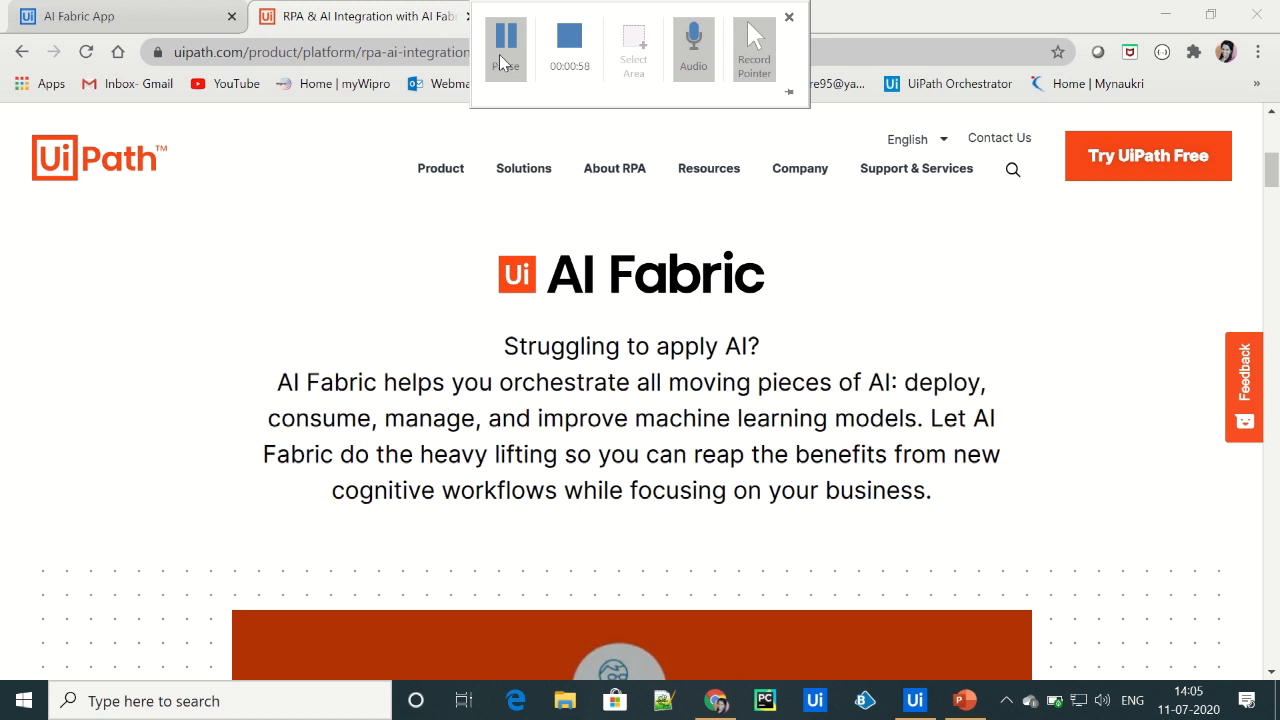
mouse_move(638, 88)
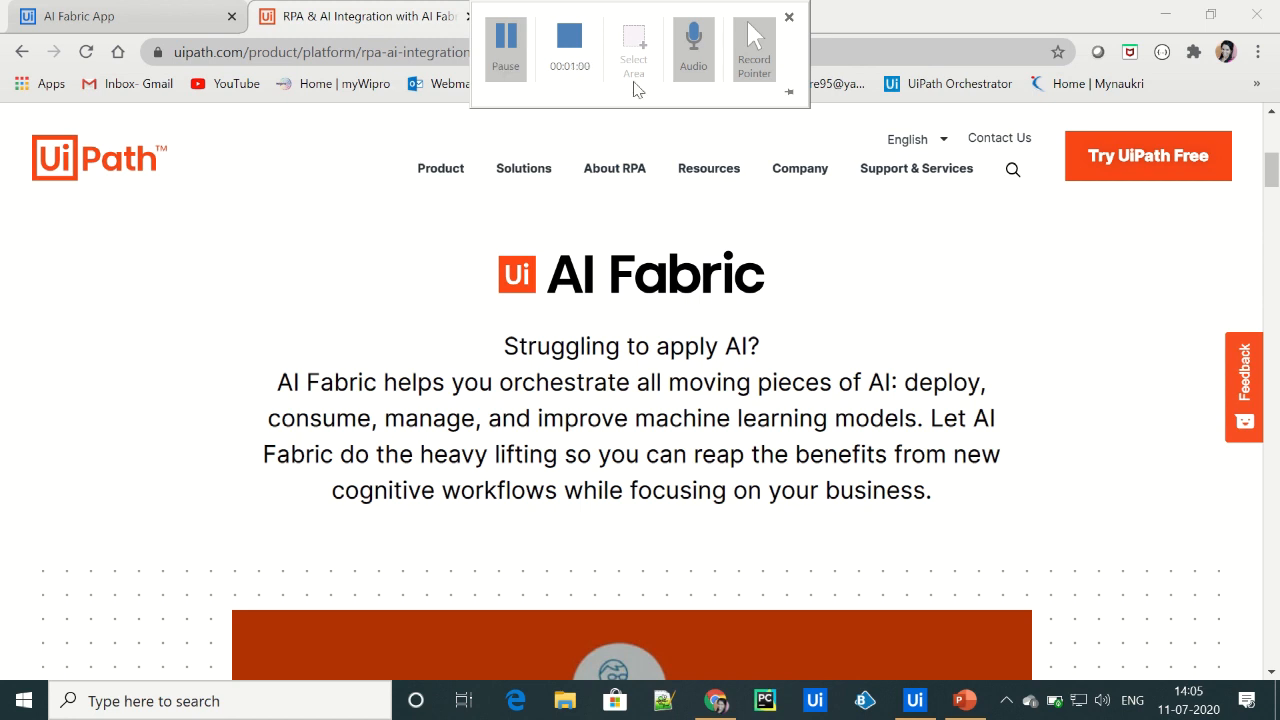
- Switch from the AI Fabric tab to the rpachallenge.com tab
left_click(916, 140)
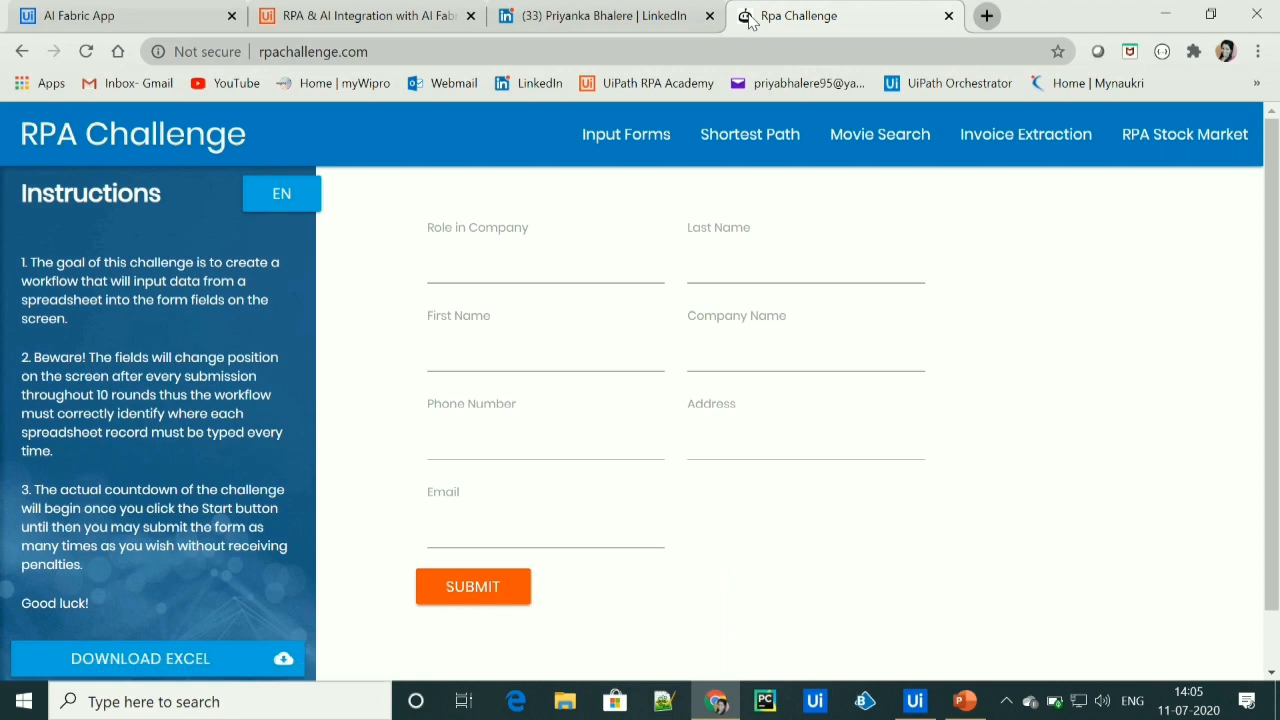
- Open Movie Search from the top navigation and bring My Movie List and Start Timer into view
left_click(880, 134)
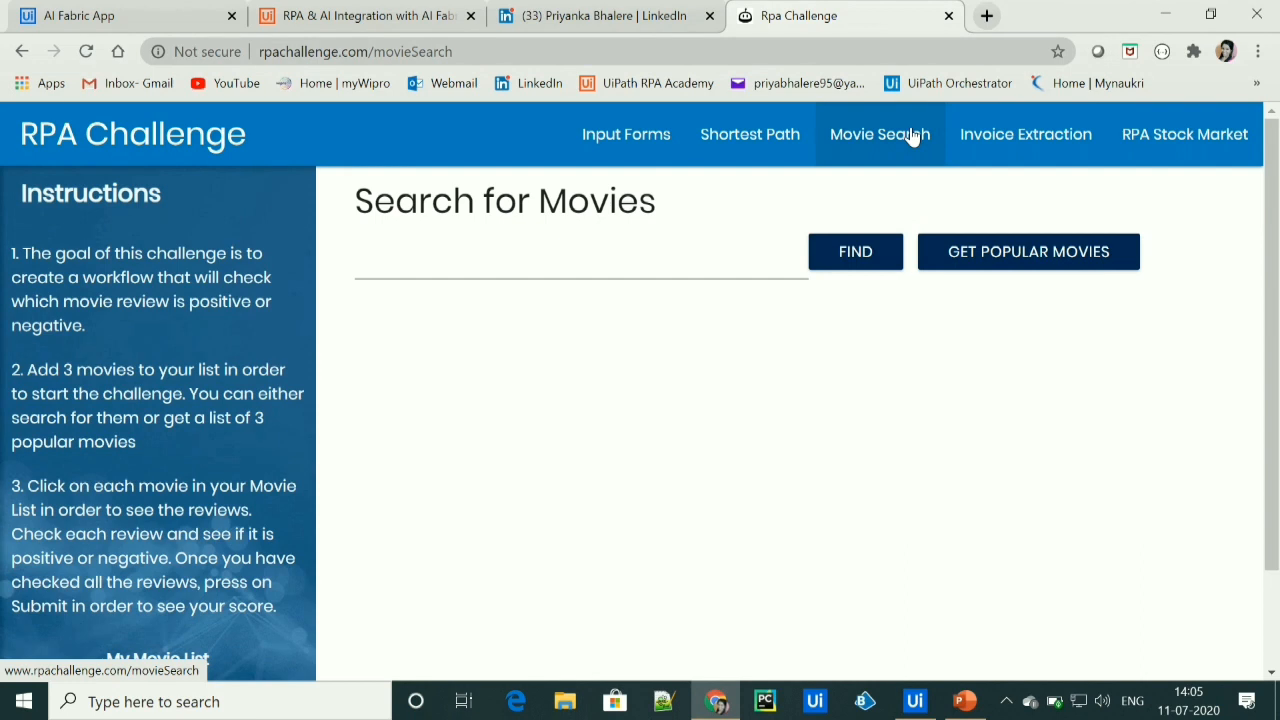
mouse_move(864, 232)
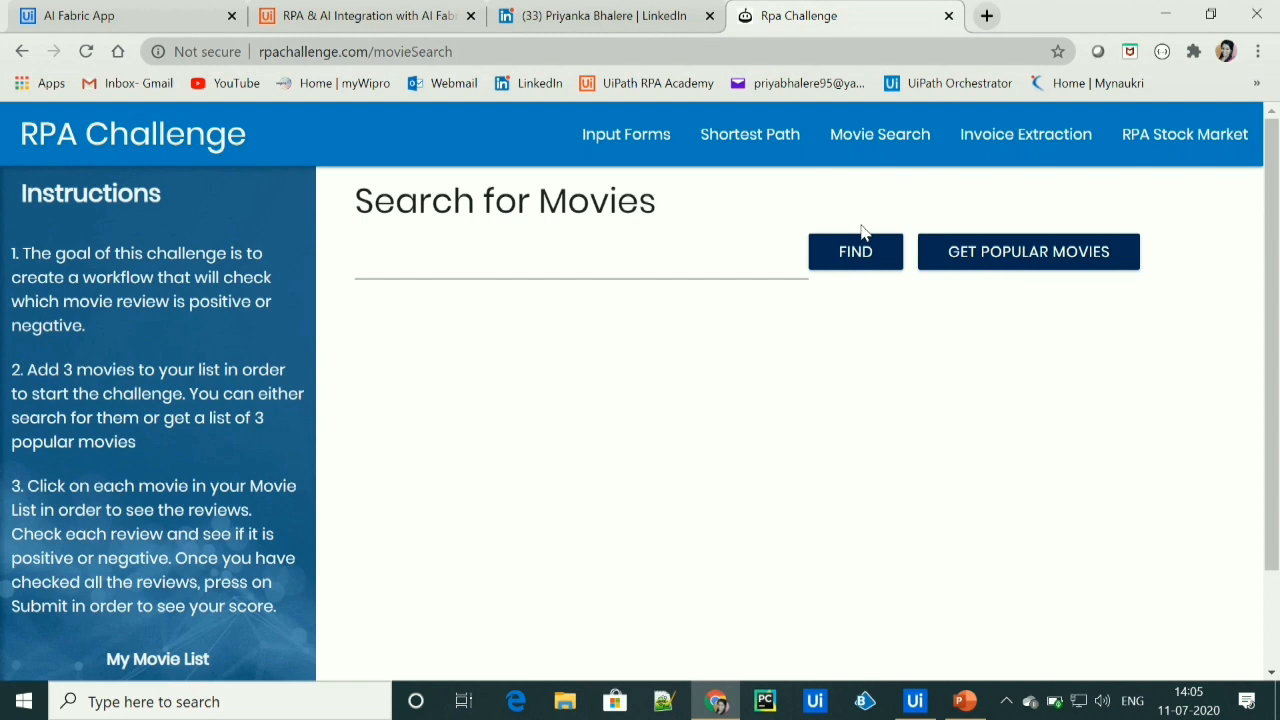
mouse_move(1088, 324)
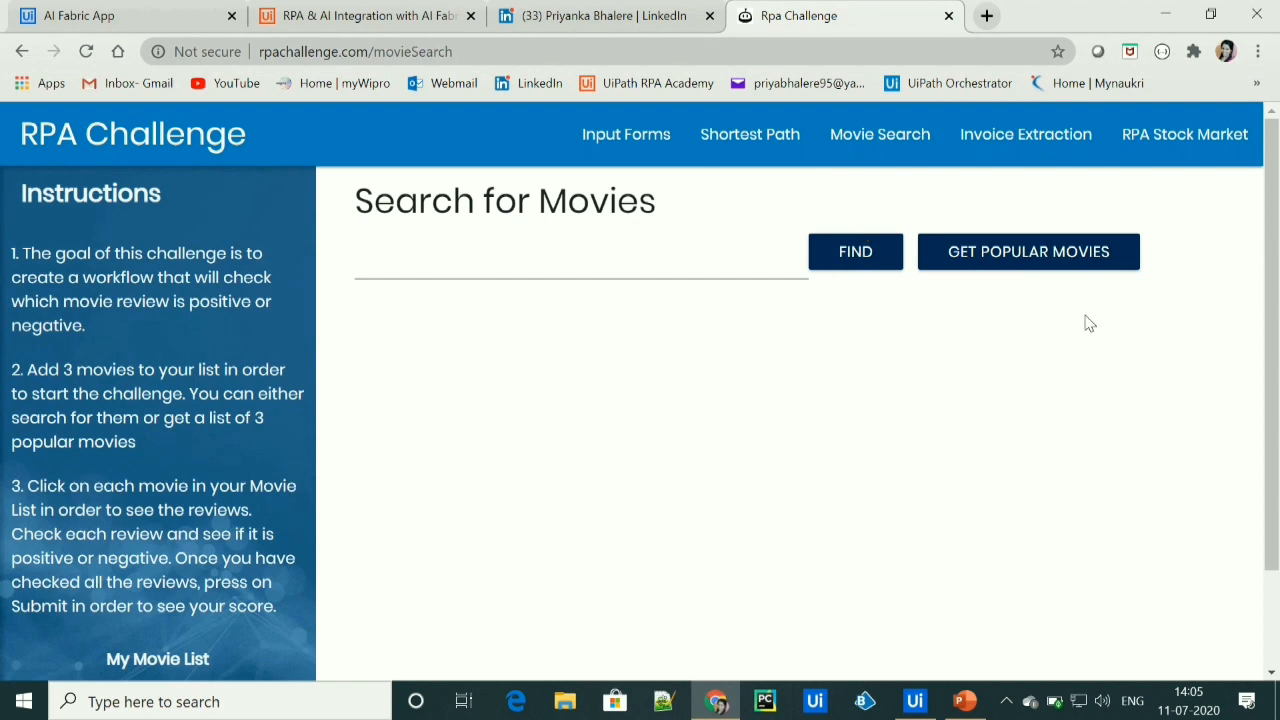
mouse_move(768, 514)
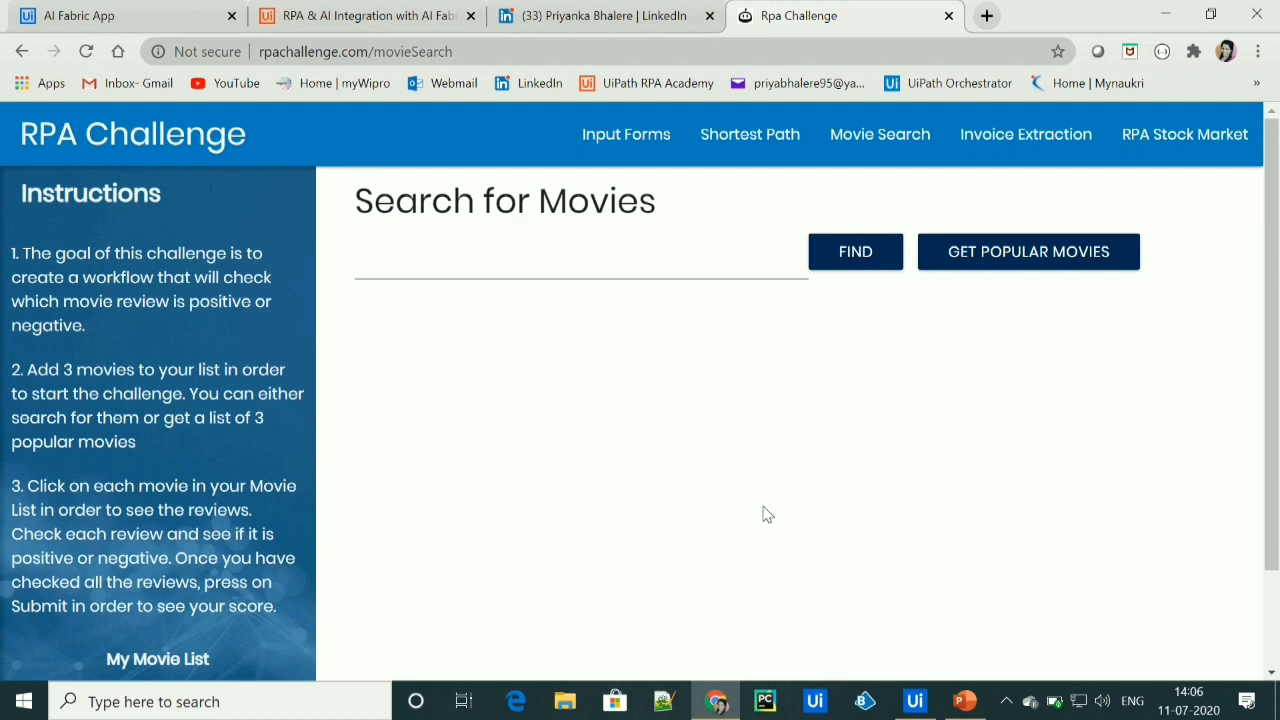
scroll("down", 3)
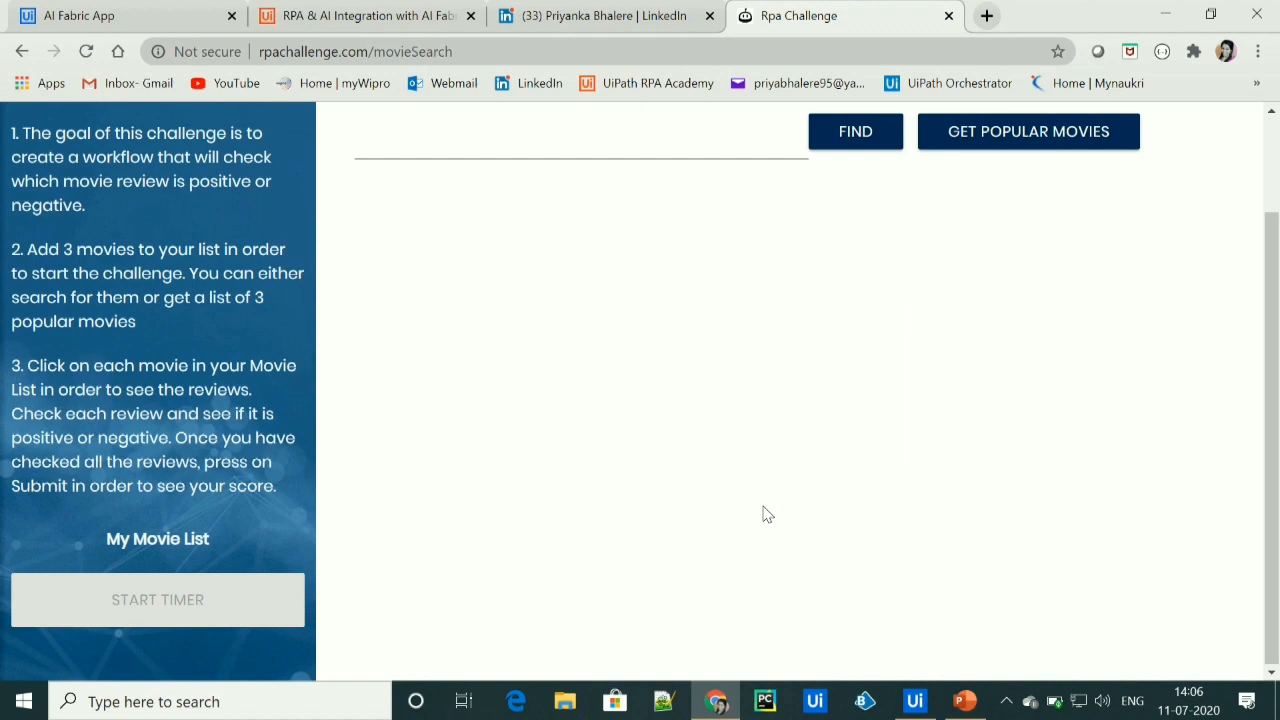
mouse_move(940, 580)
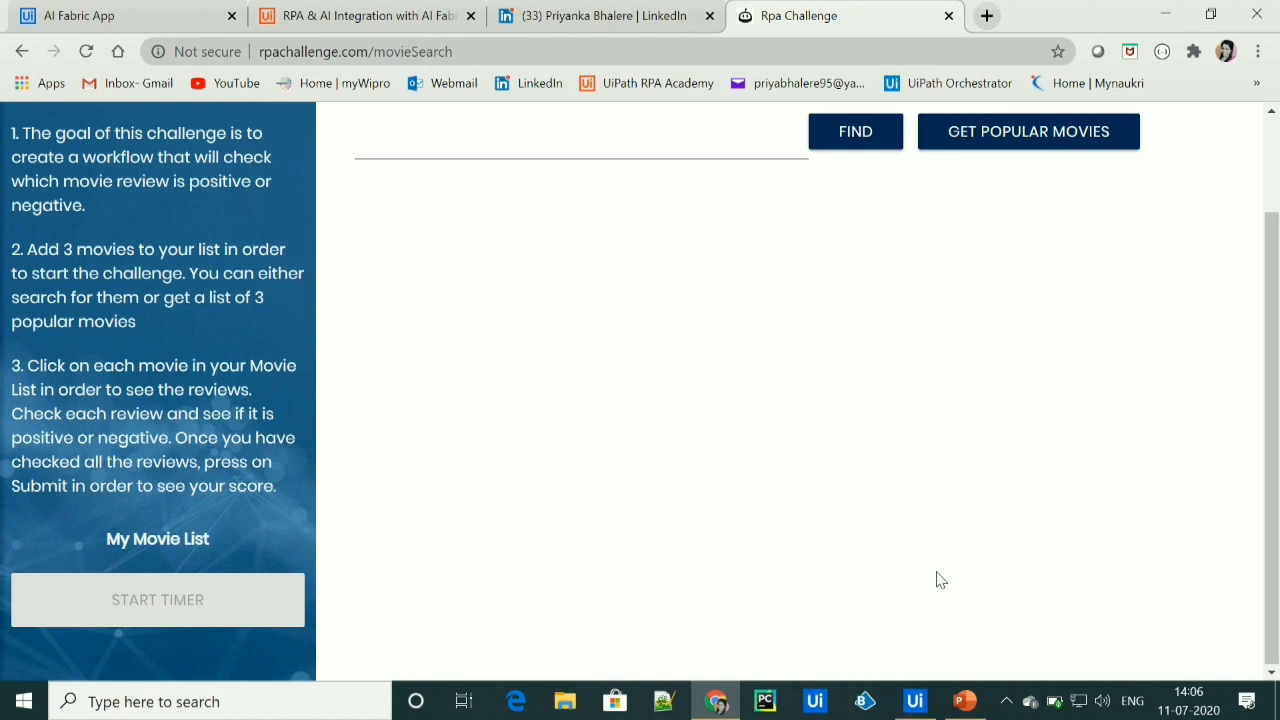
mouse_move(930, 700)
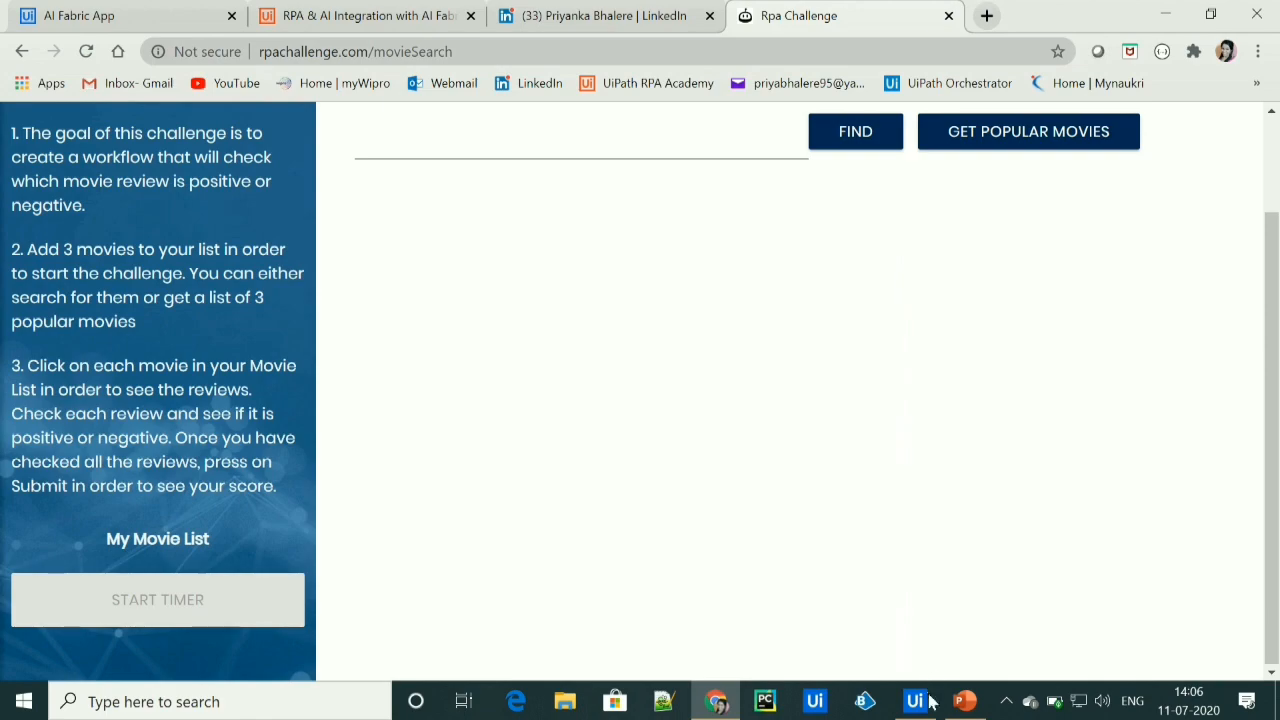
- Close the old RPA Challenge tab and return to the Movie_Search project in UiPath Studio
left_click(914, 700)
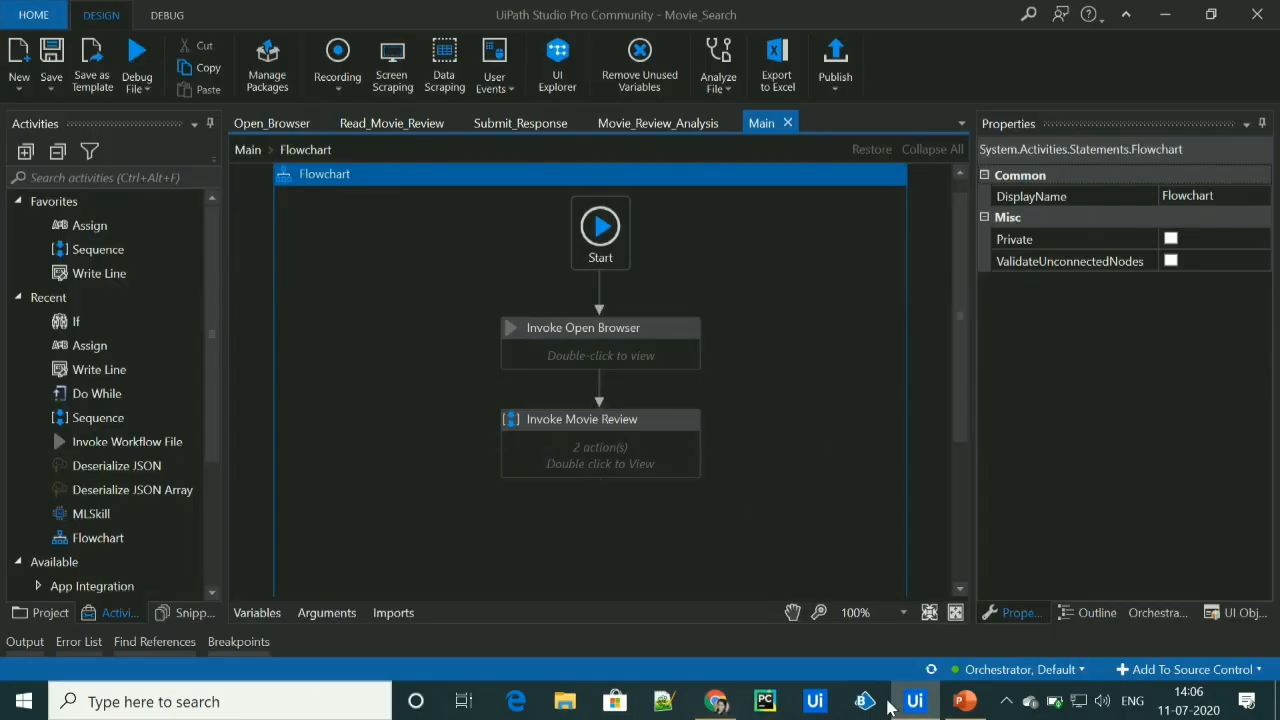
left_click(714, 700)
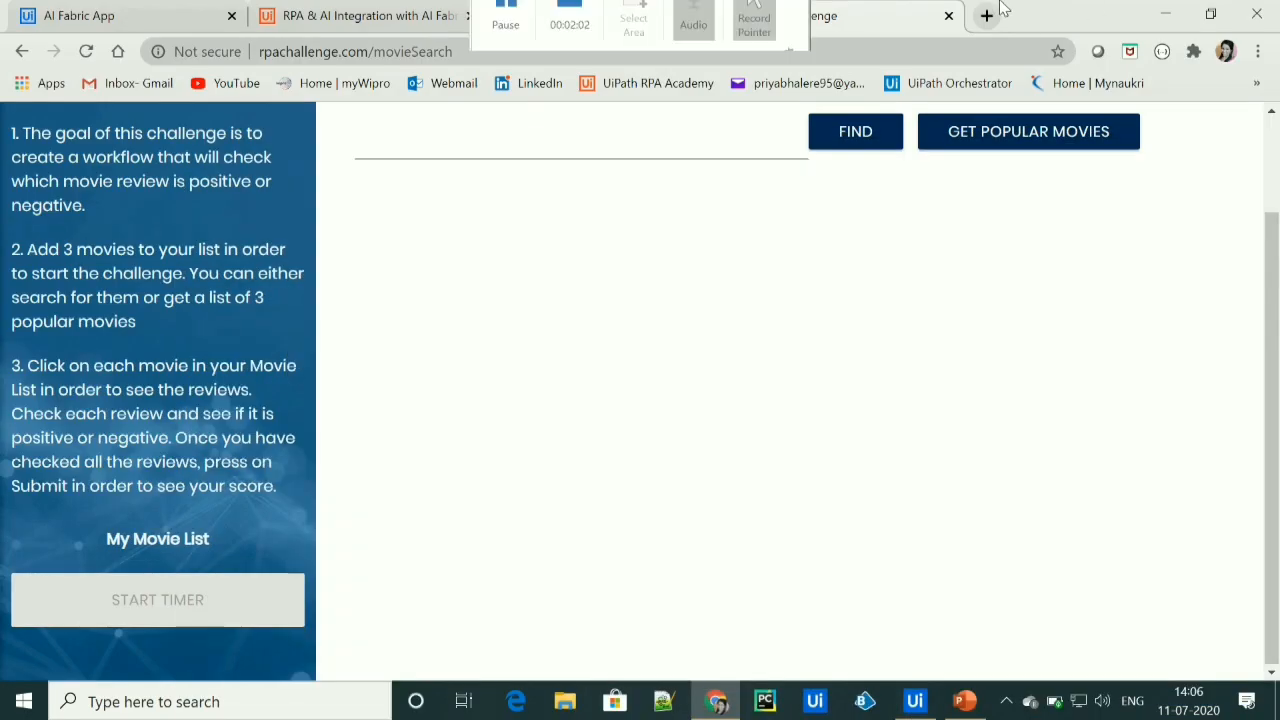
left_click(360, 16)
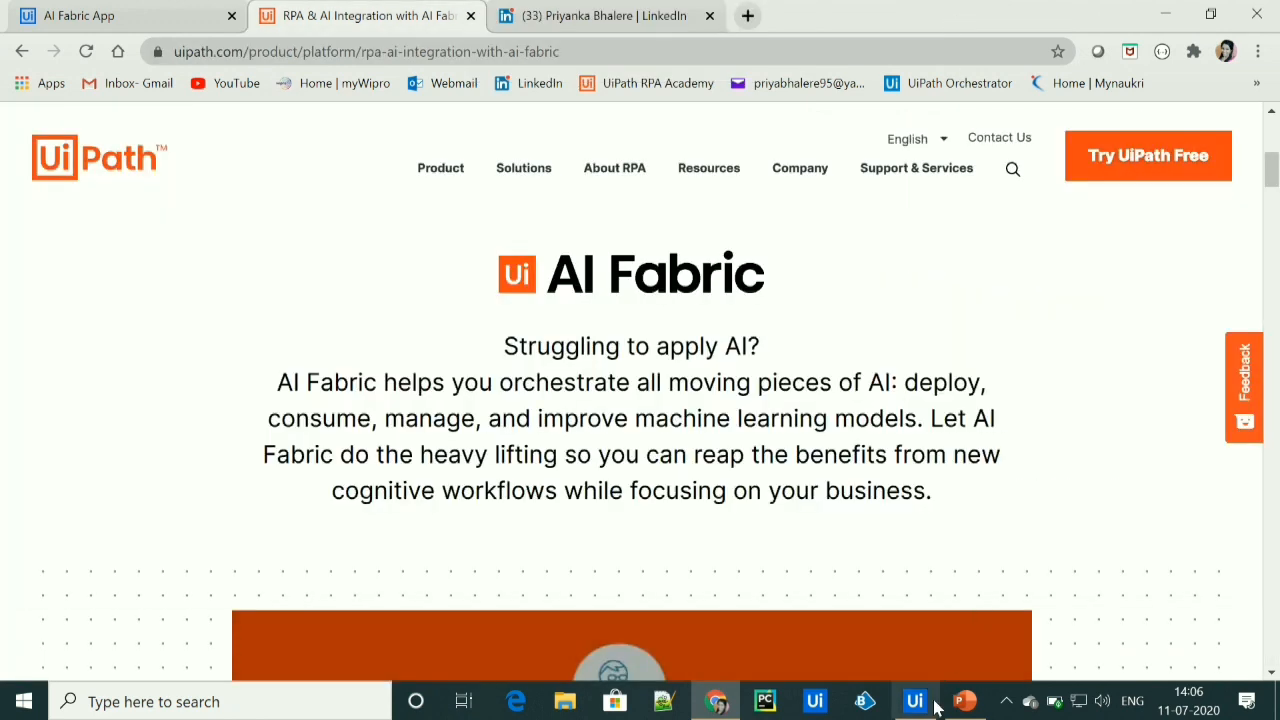
left_click(914, 700)
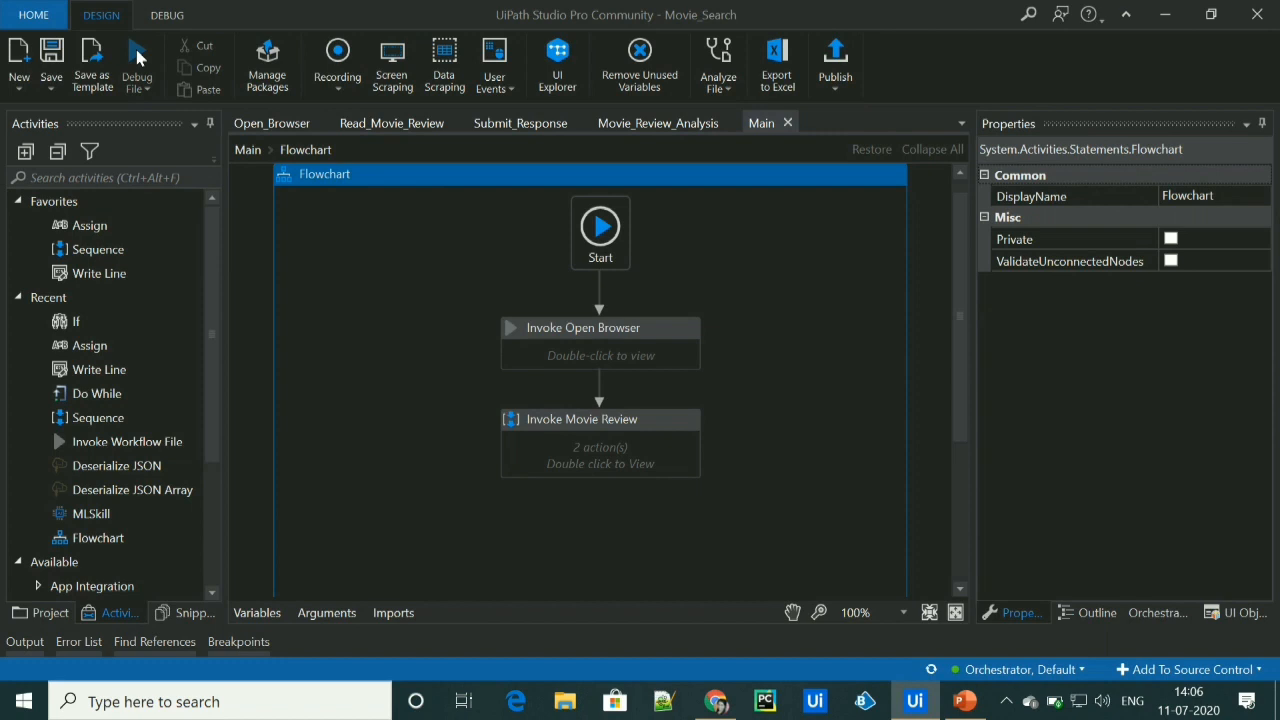
- Start a Debug File run of Main.xaml, opening Movie Search in a fresh browser
left_click(168, 14)
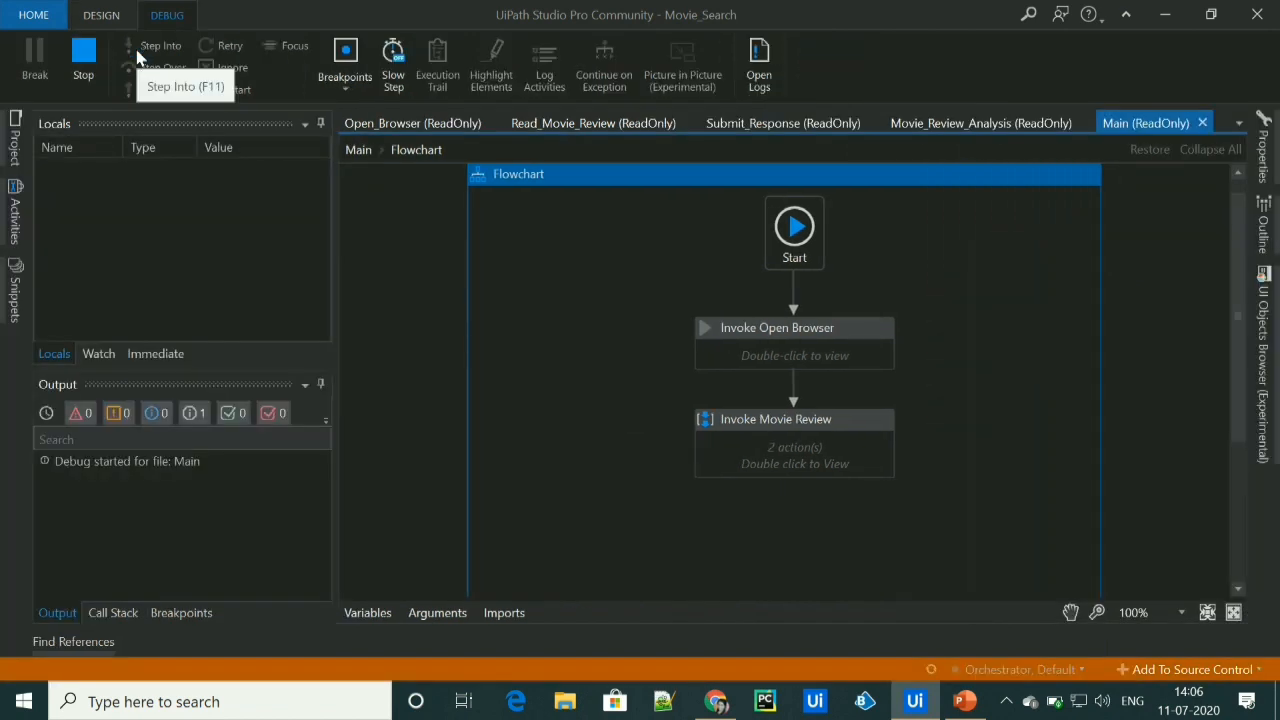
left_click(160, 44)
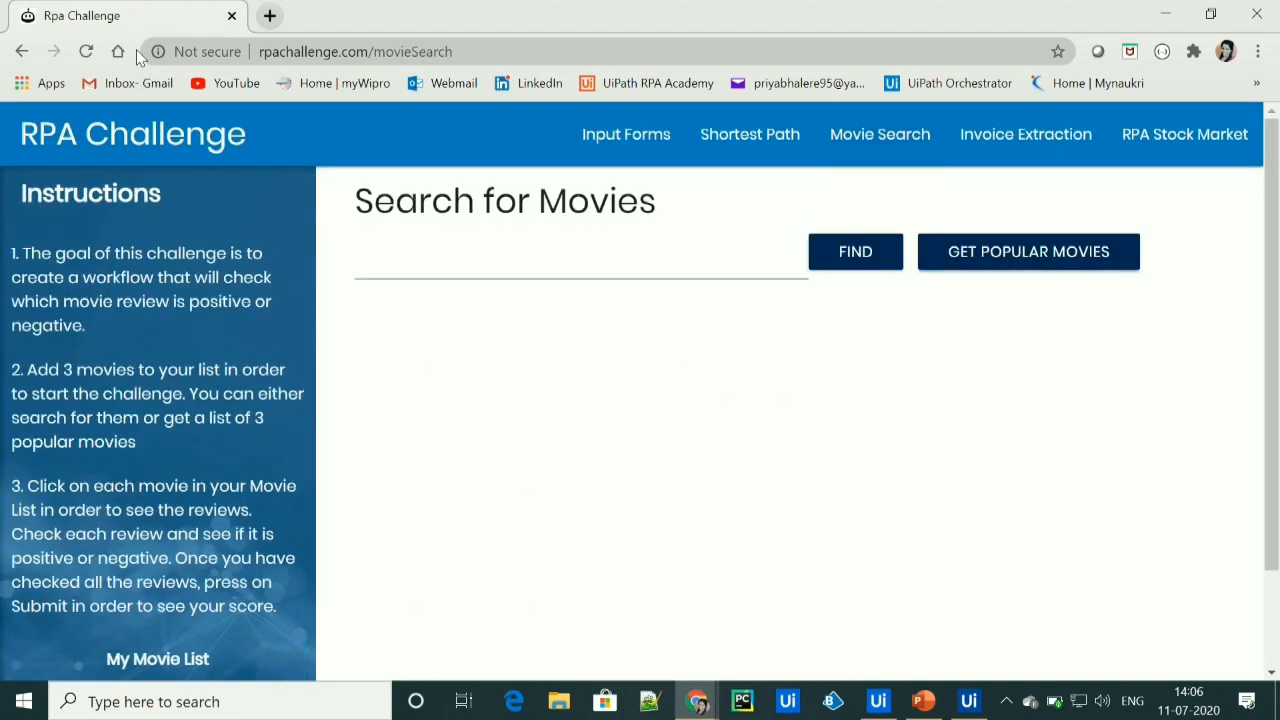
- Load the popular movies, then read through Frozen II's reviews and close them
left_click(1028, 252)
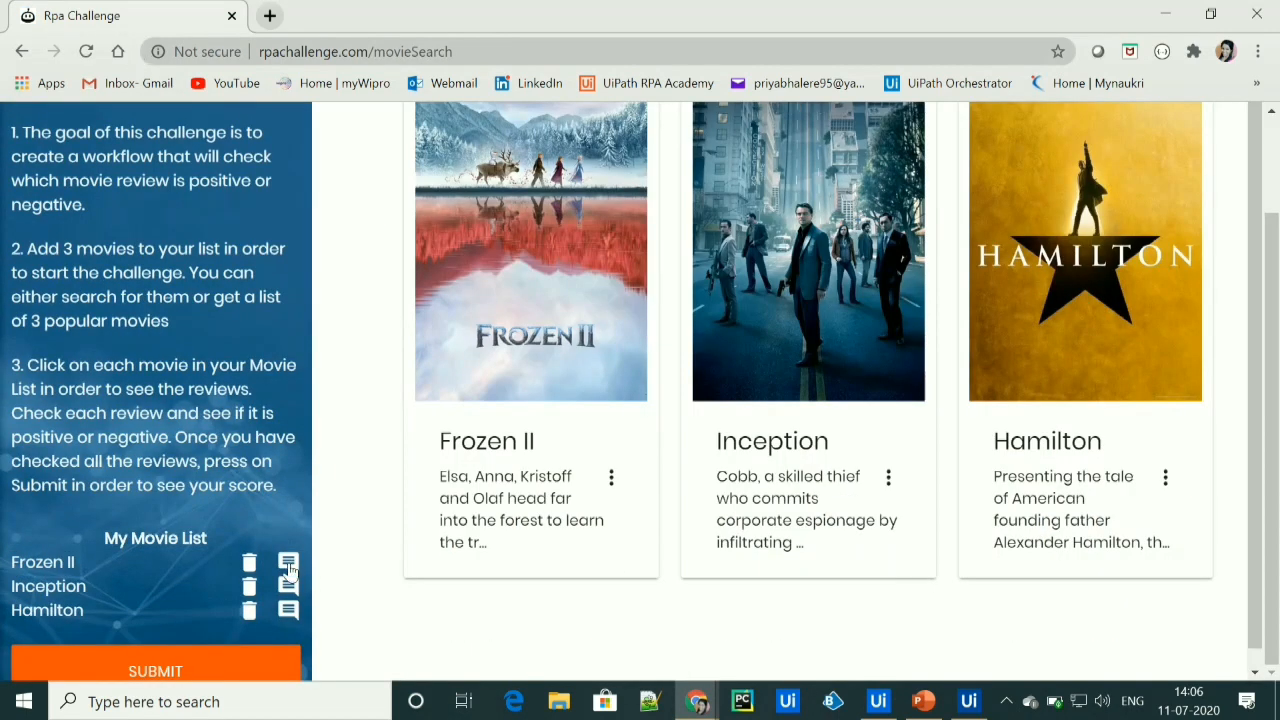
left_click(288, 562)
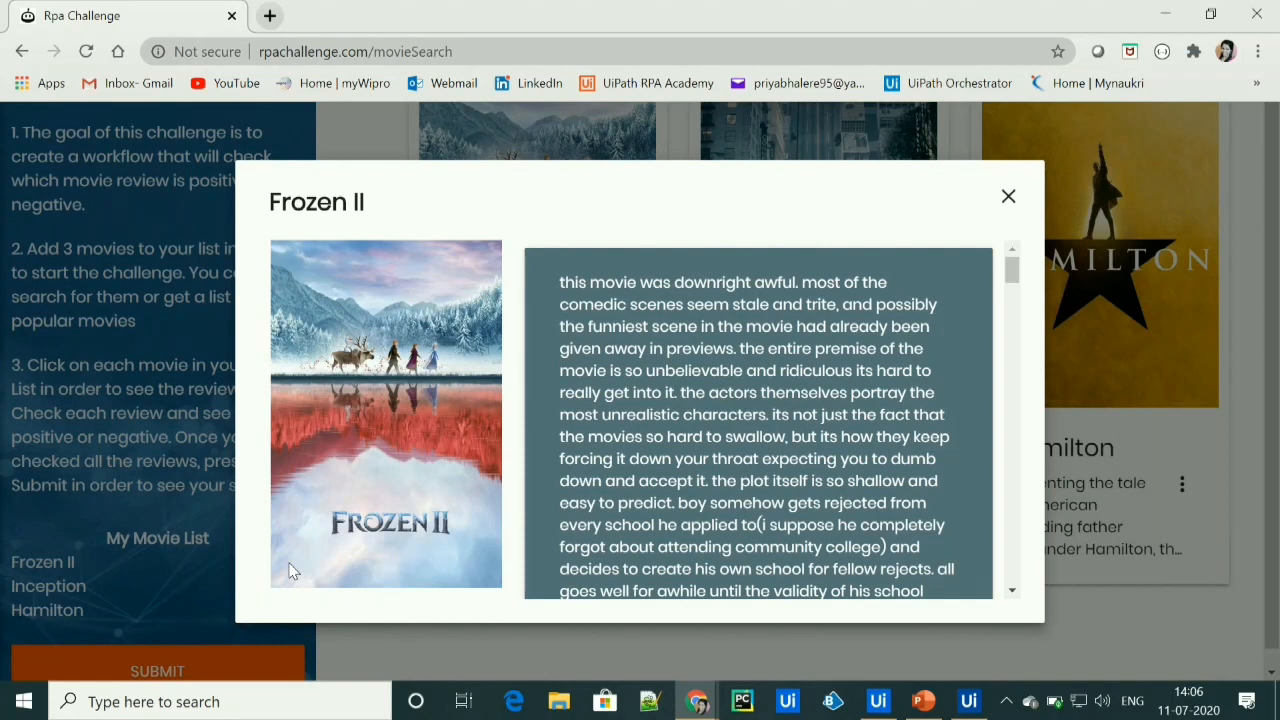
scroll("down", 3)
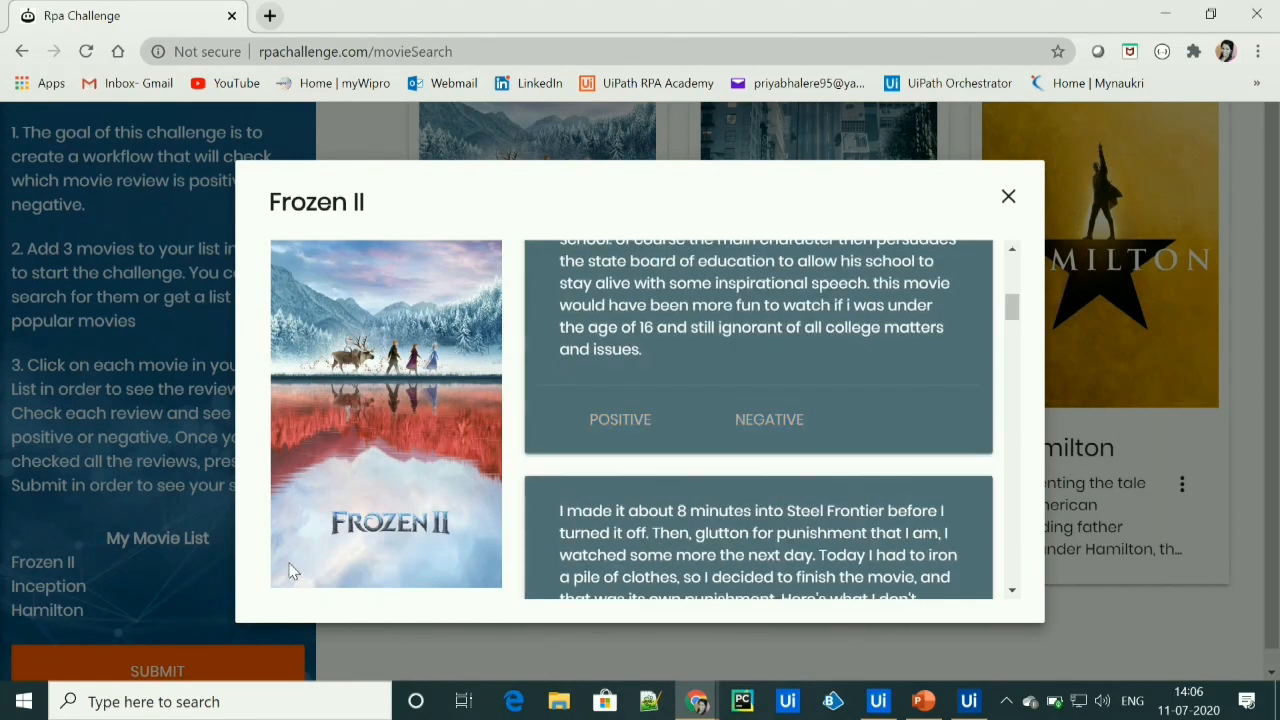
scroll("down", 3)
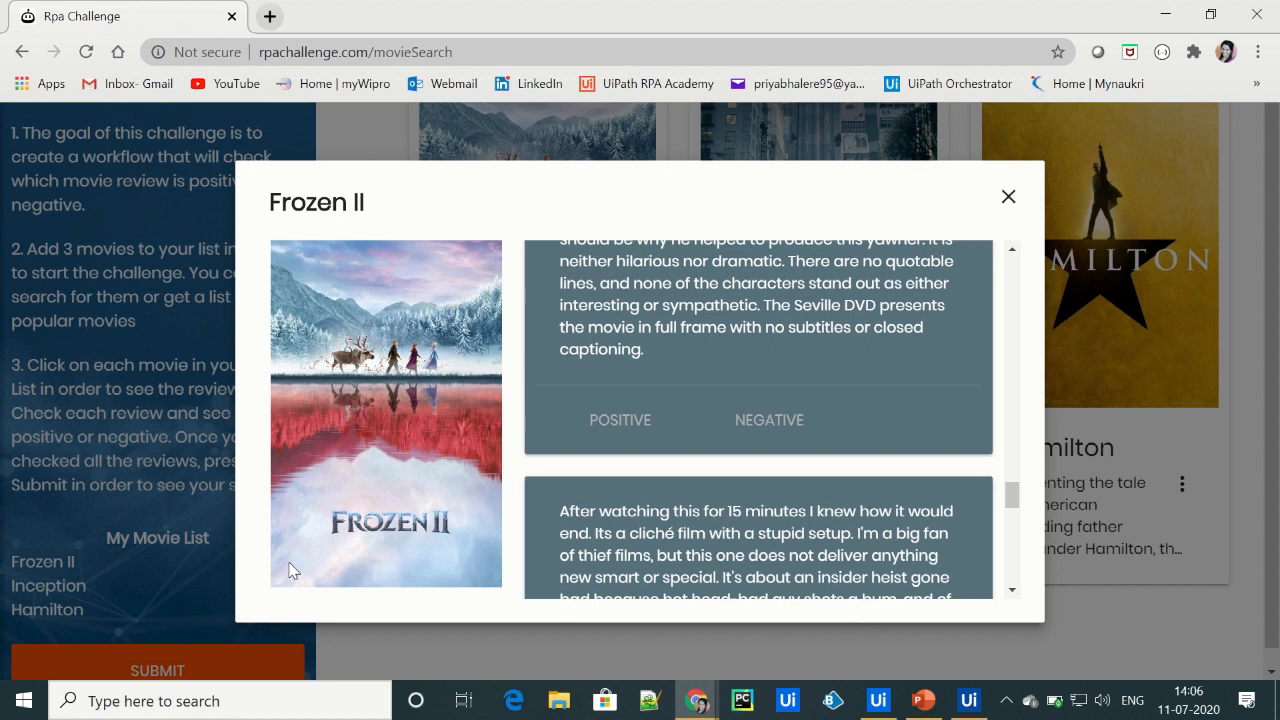
scroll("down", 3)
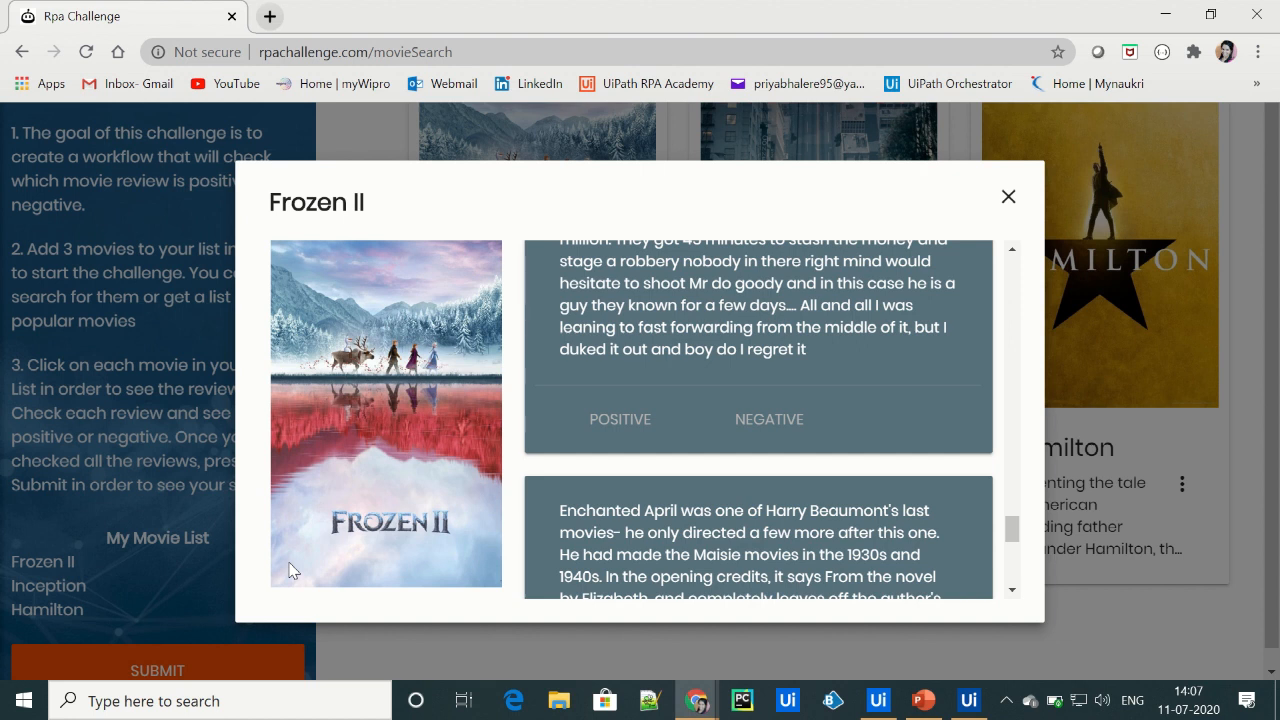
left_click(1008, 196)
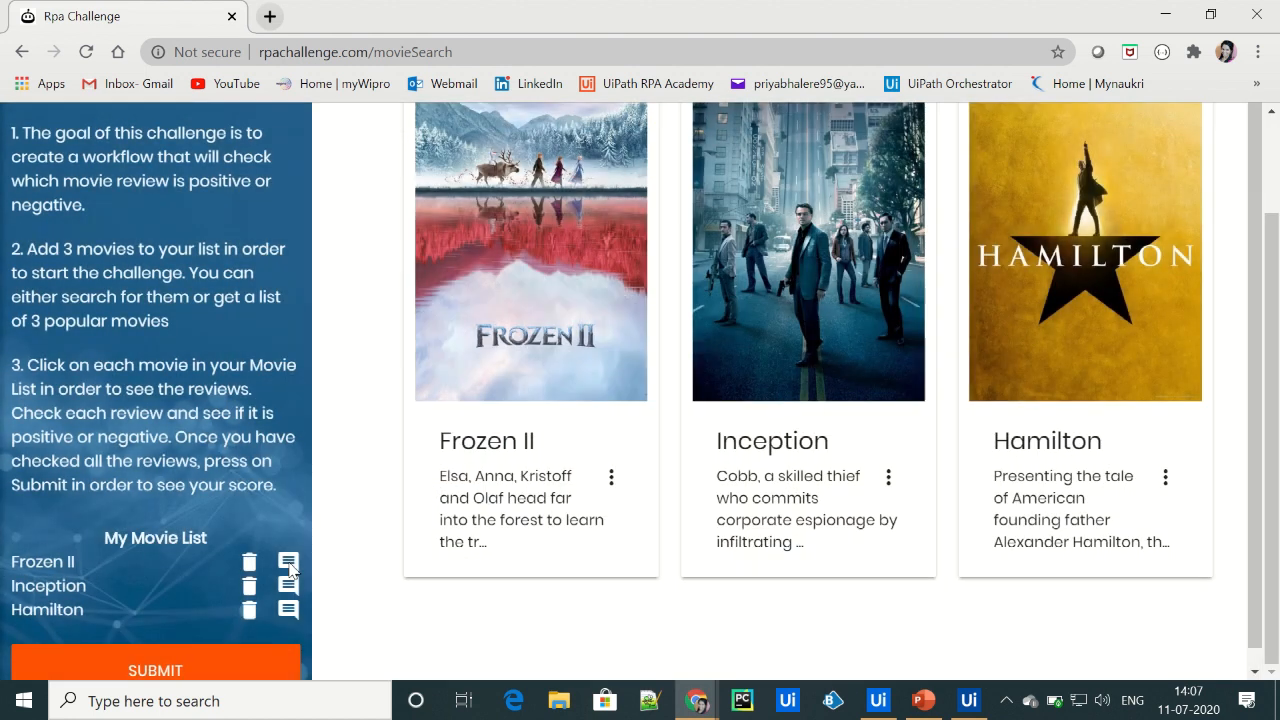
- Read through all of Inception's reviews in the popup and close it
left_click(288, 584)
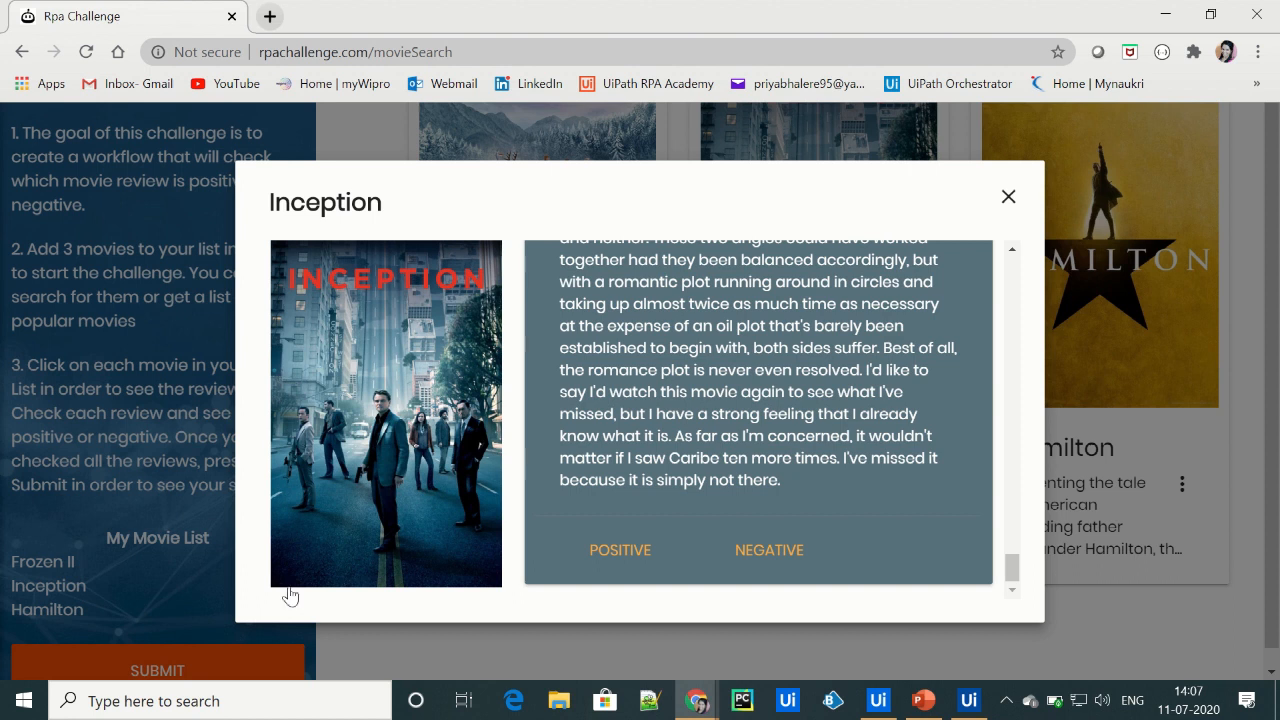
scroll("down", 3)
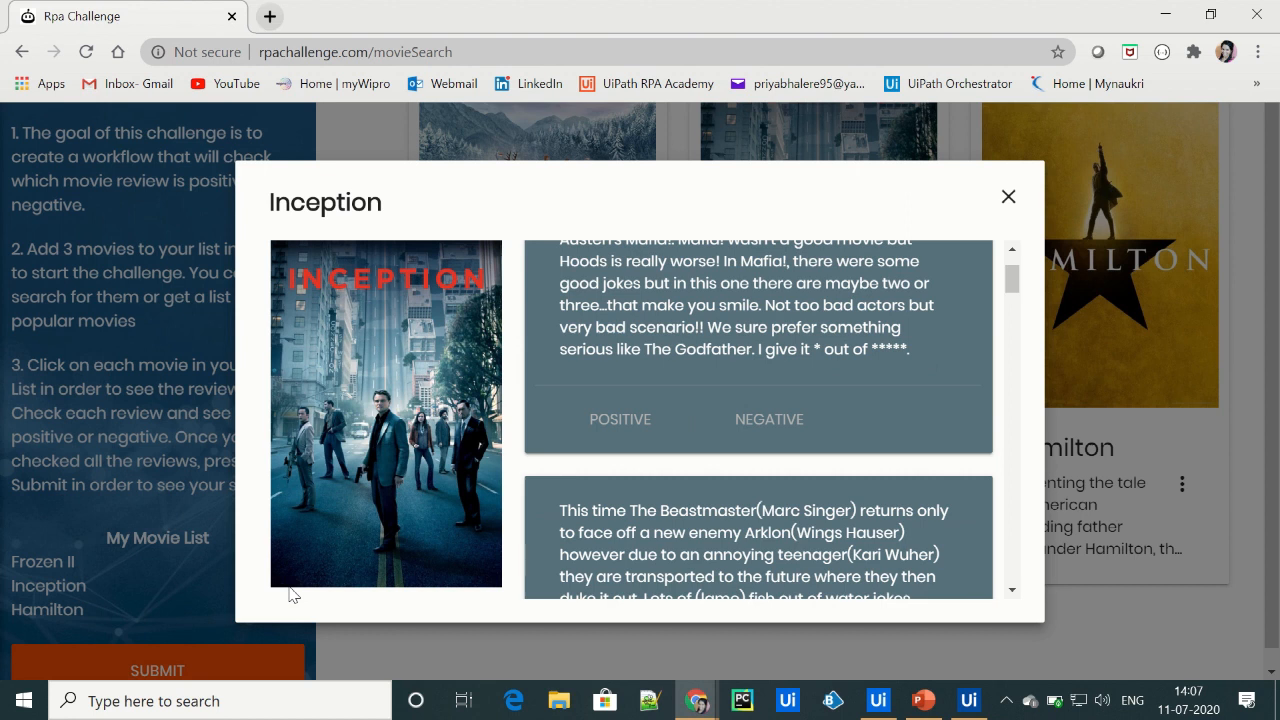
scroll("down", 3)
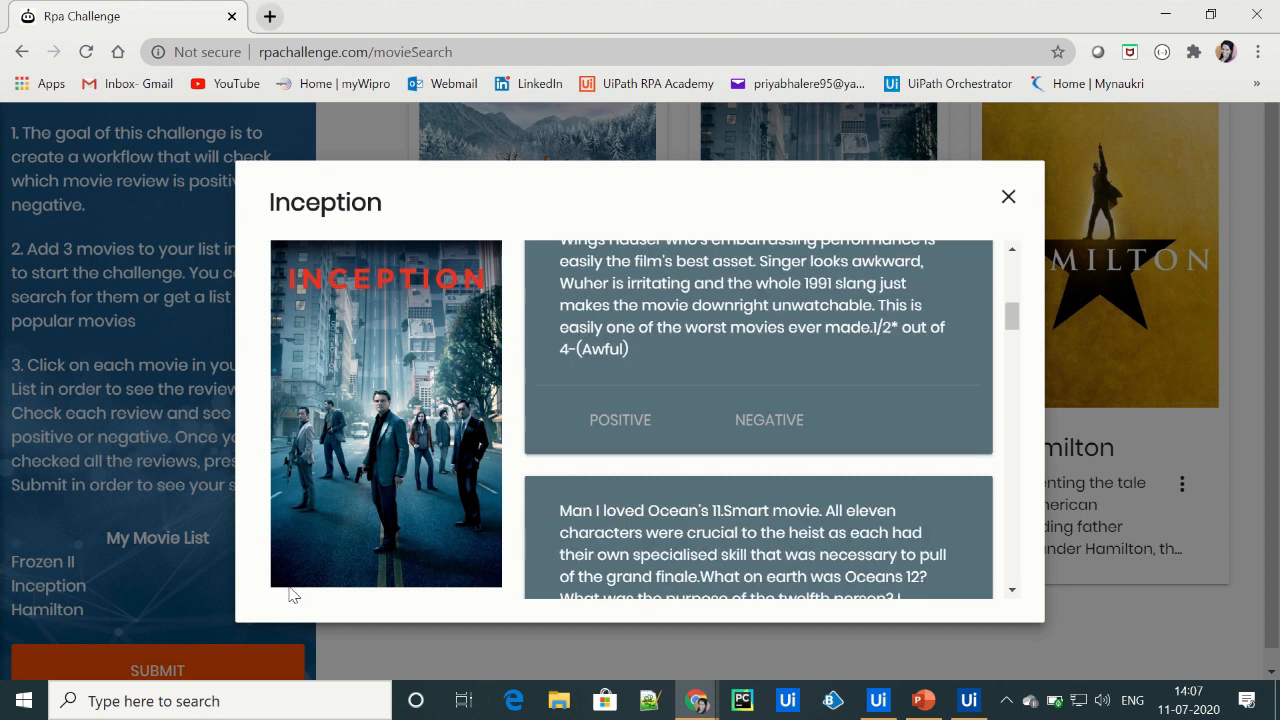
scroll("down", 3)
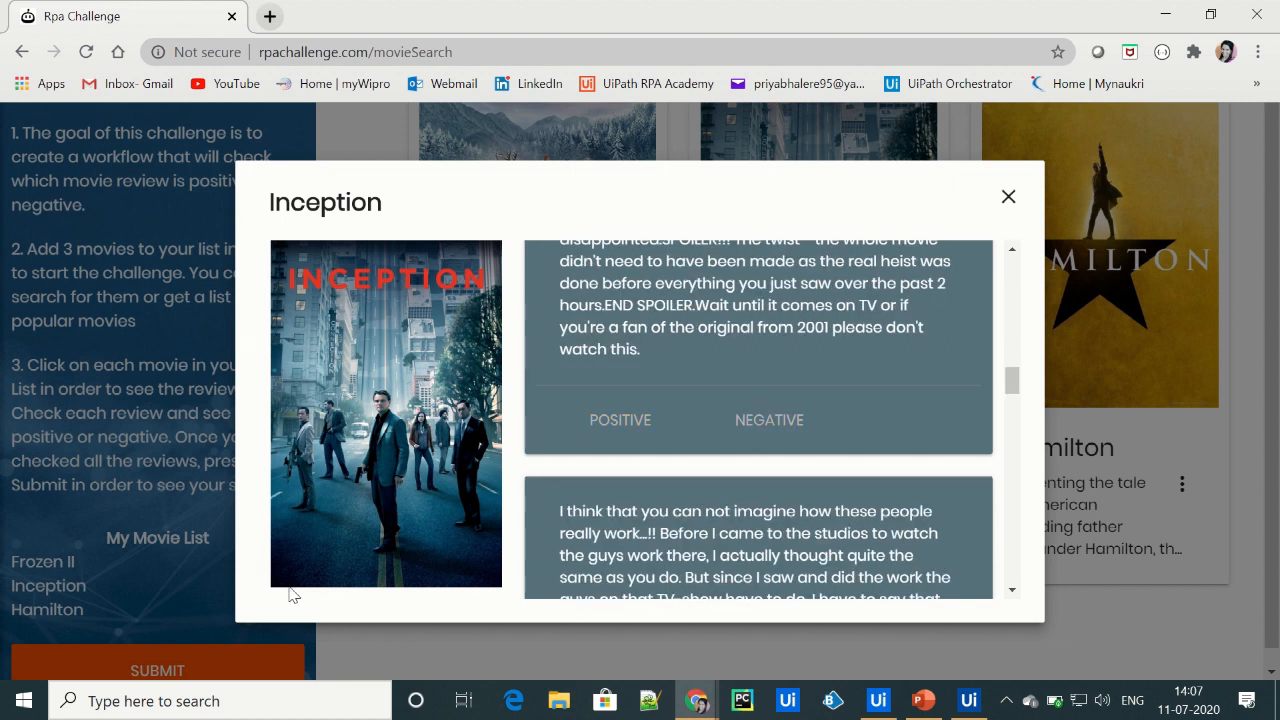
scroll("down", 3)
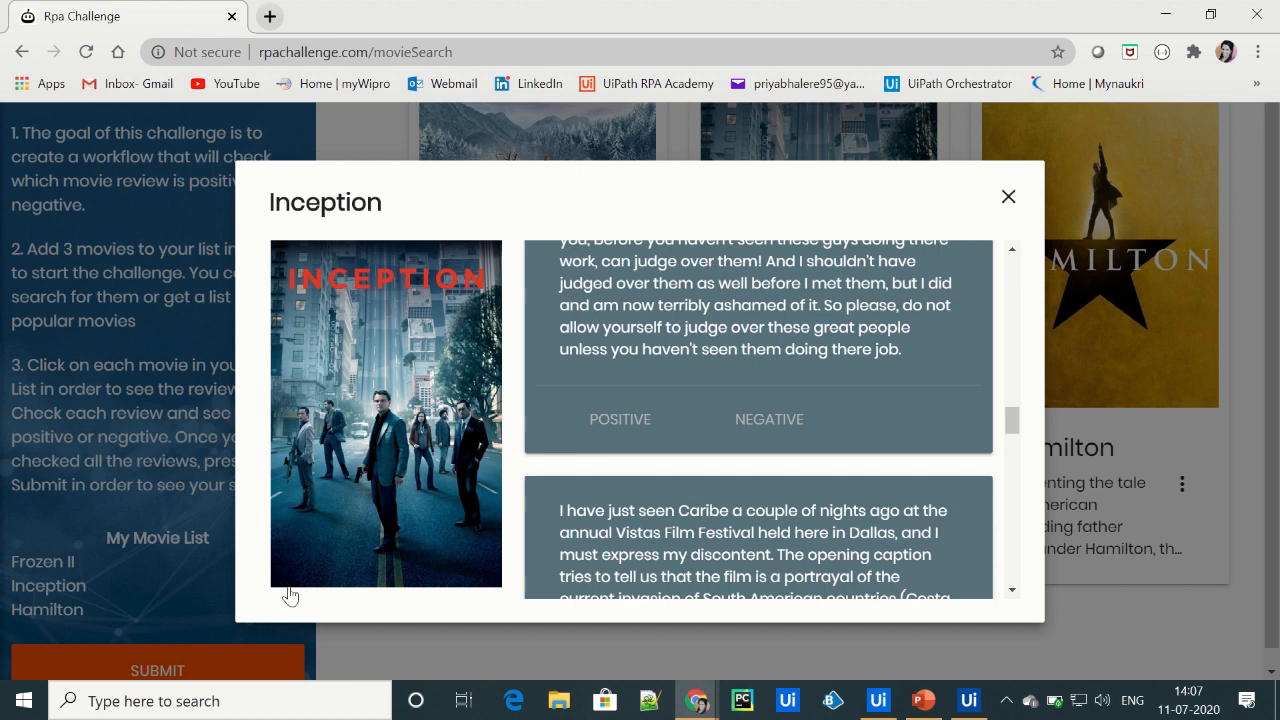
left_click(1008, 196)
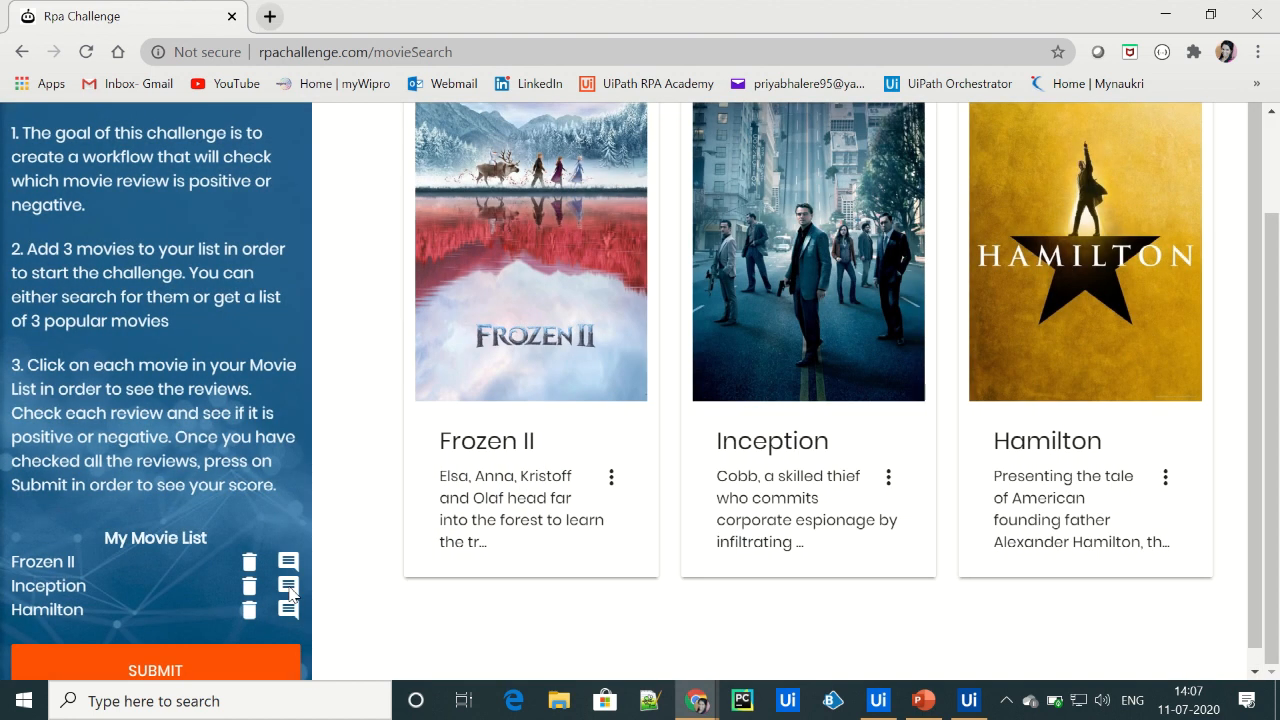
- Open Hamilton's reviews from My Movie List and scroll through all of them
left_click(288, 608)
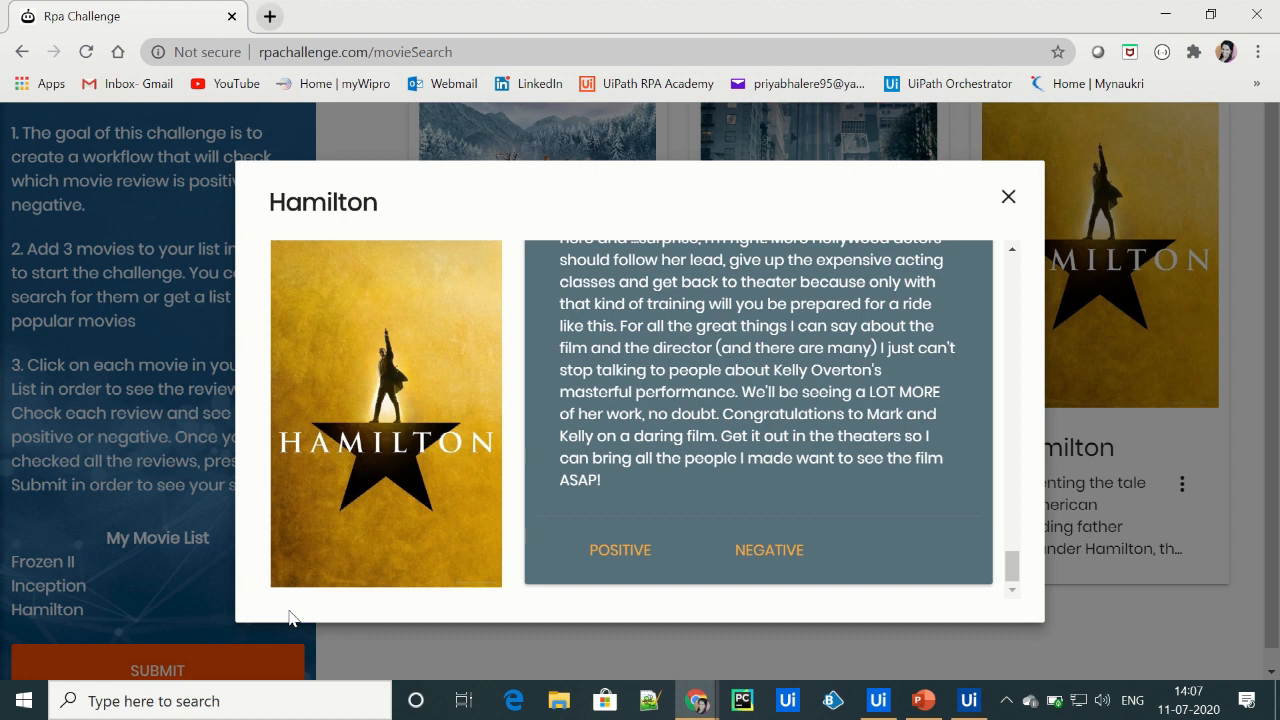
scroll("down", 3)
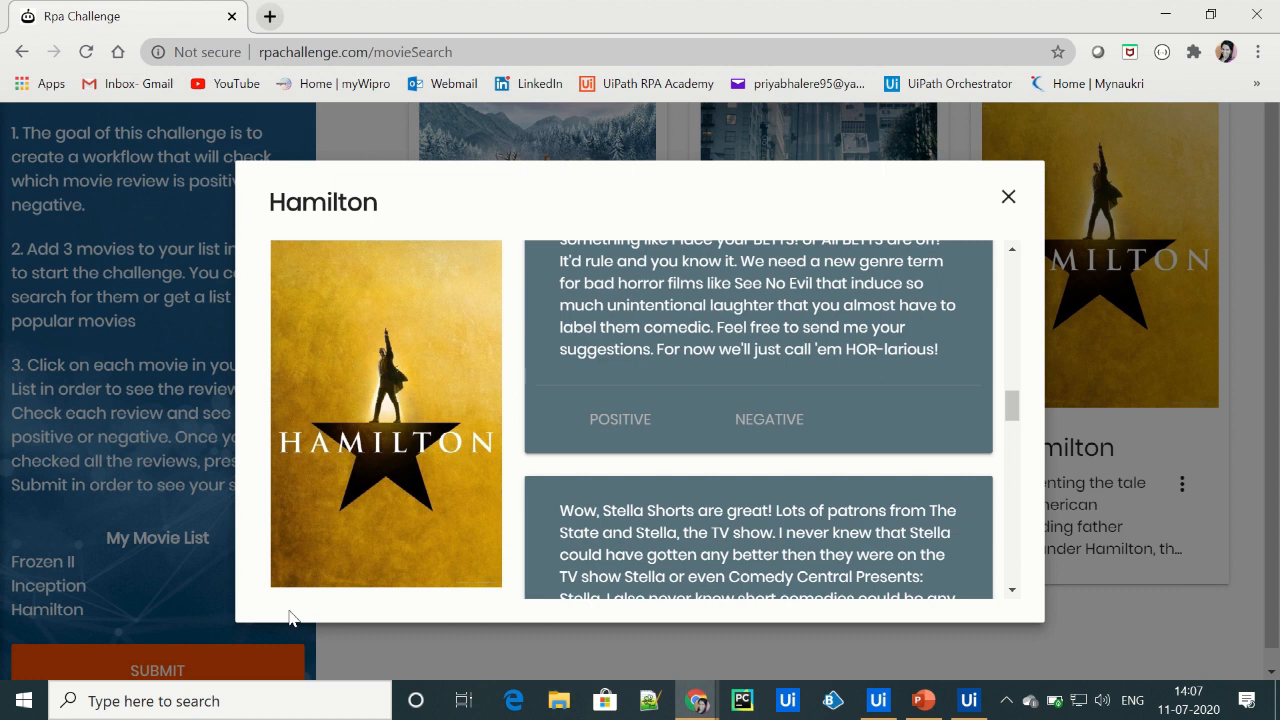
scroll("down", 3)
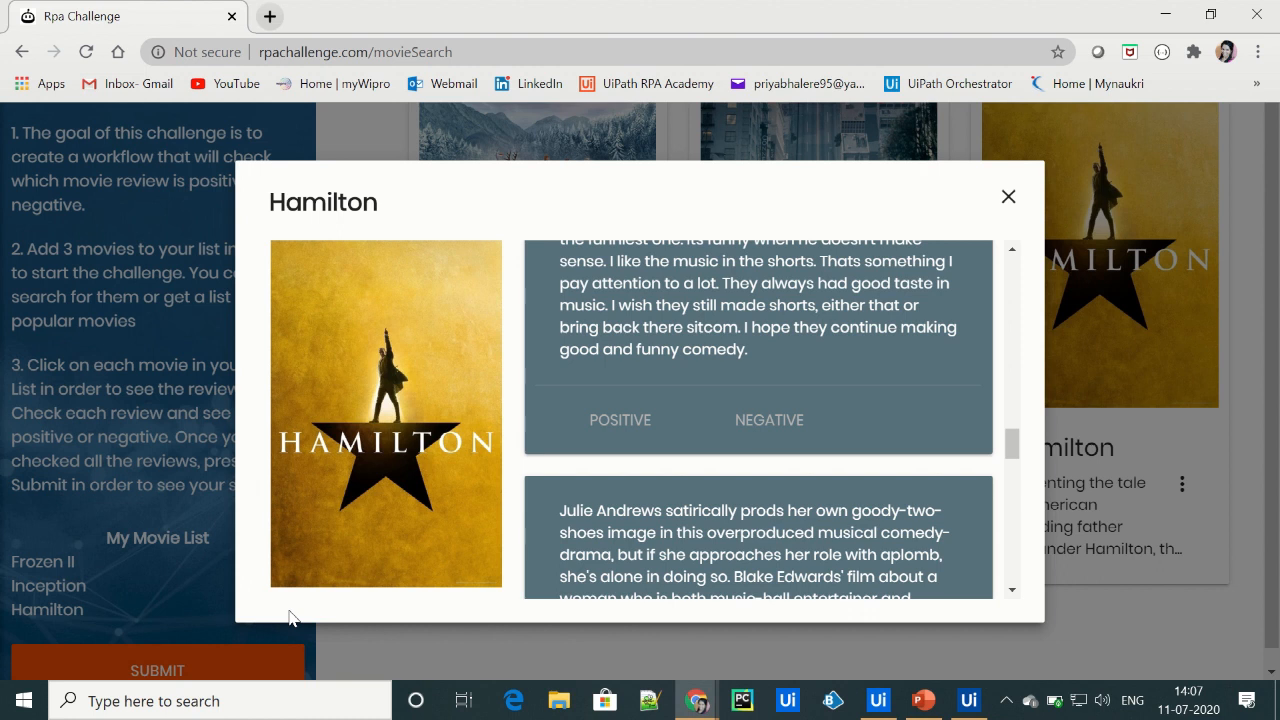
scroll("down", 3)
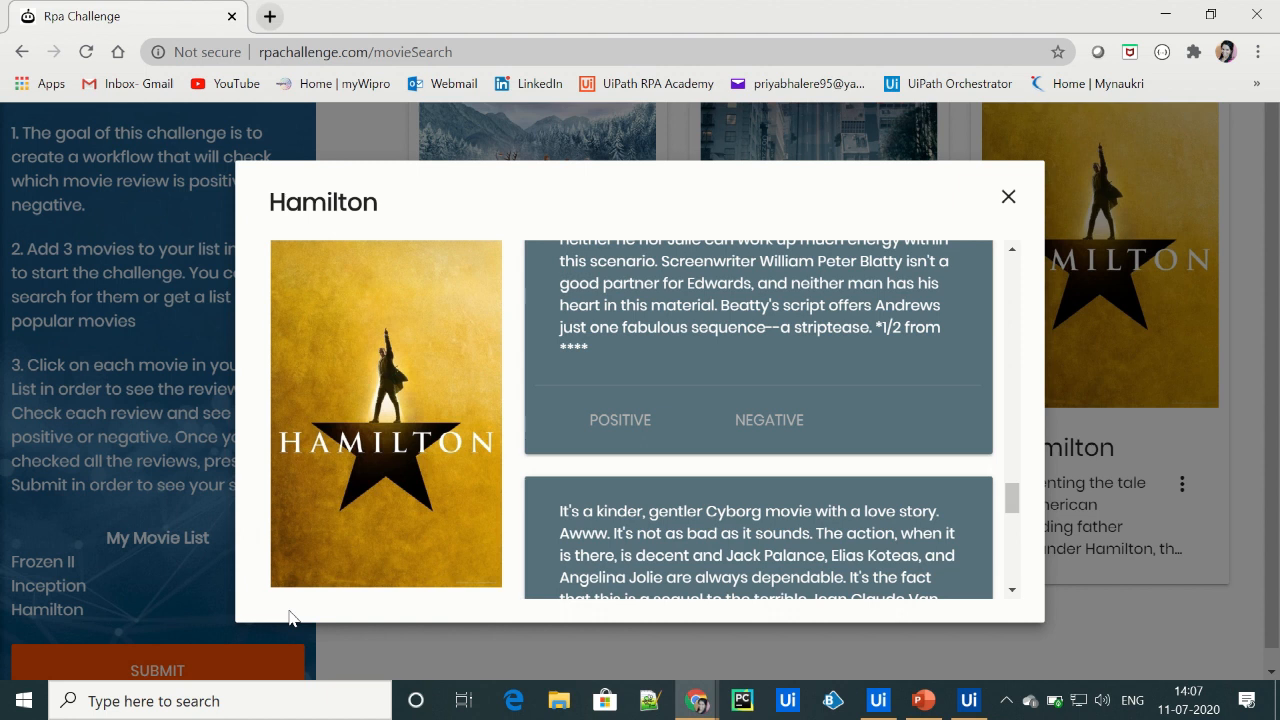
scroll("down", 3)
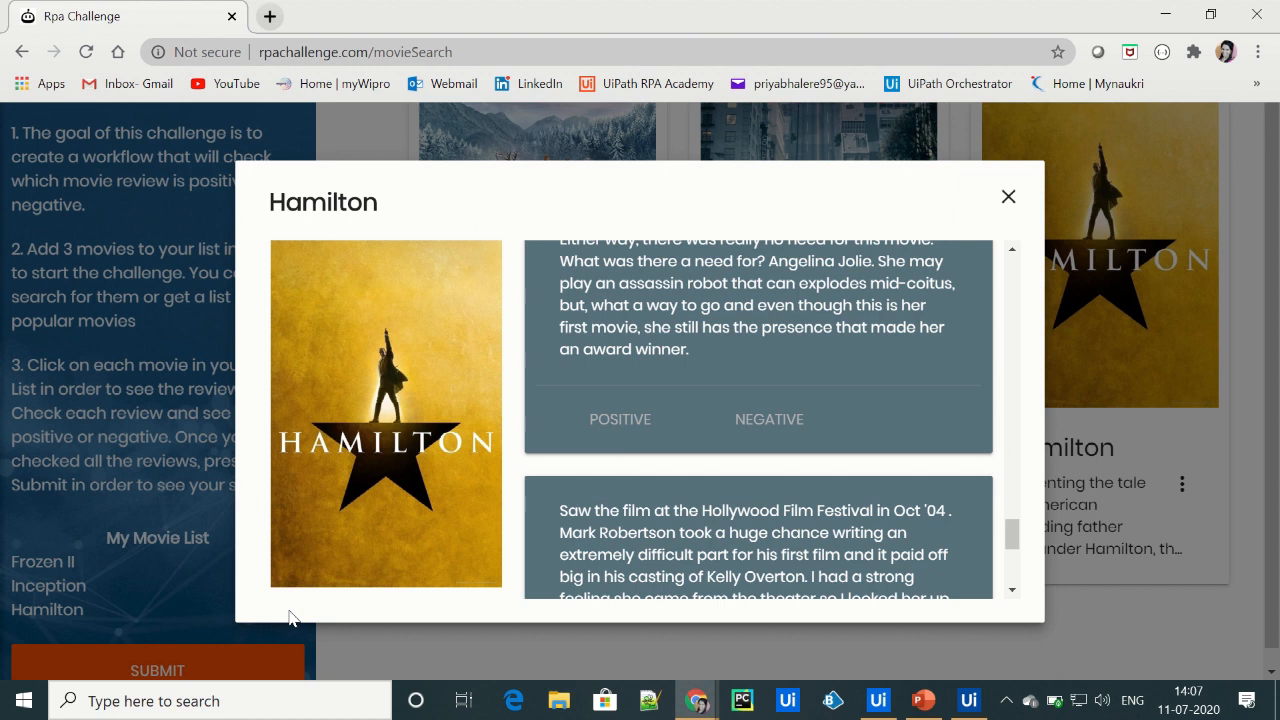
scroll("down", 3)
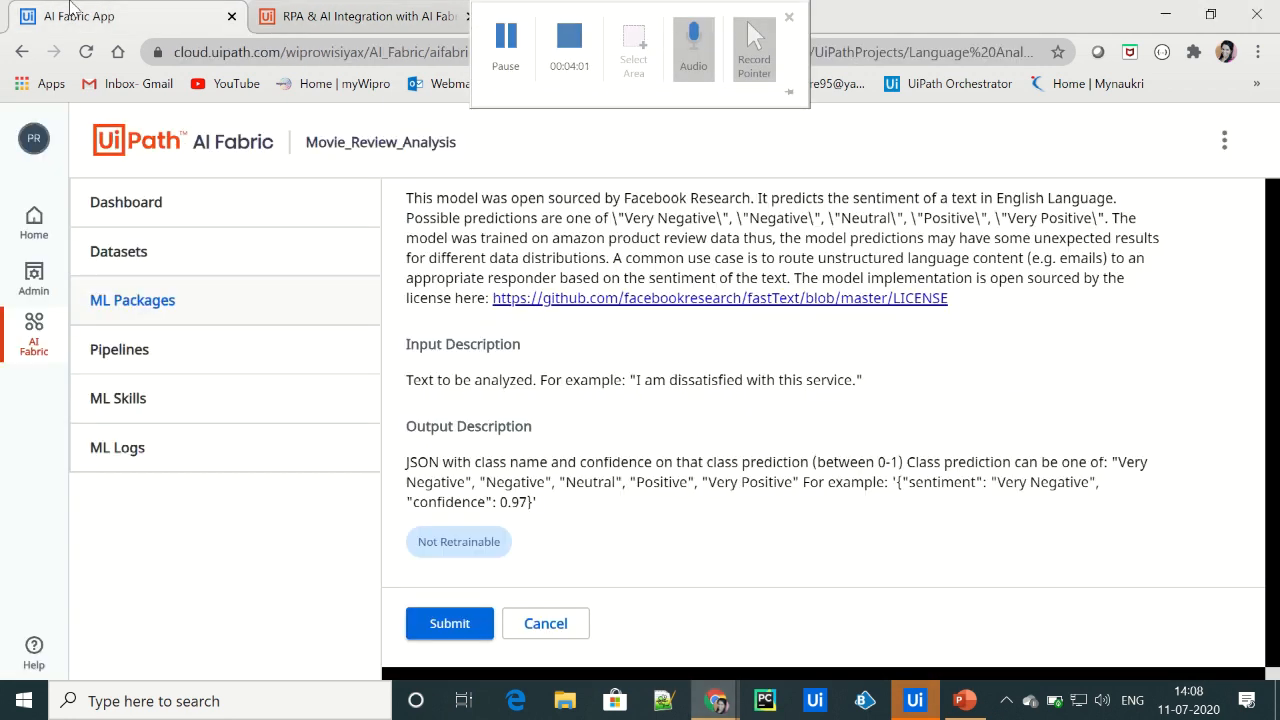
- Read the SentimentAnalysis package description and outputs, then switch to the 'RPA & AI Integration with AI Fabric' tab
scroll("up", 3)
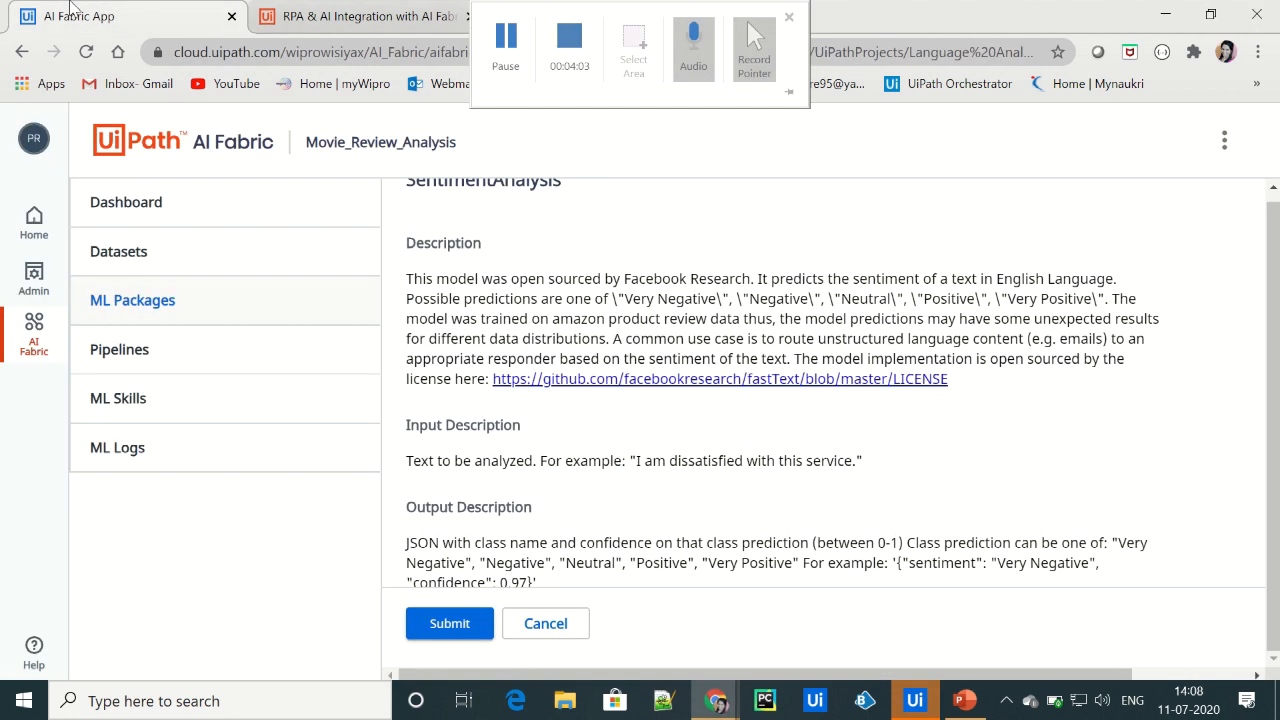
scroll("up", 3)
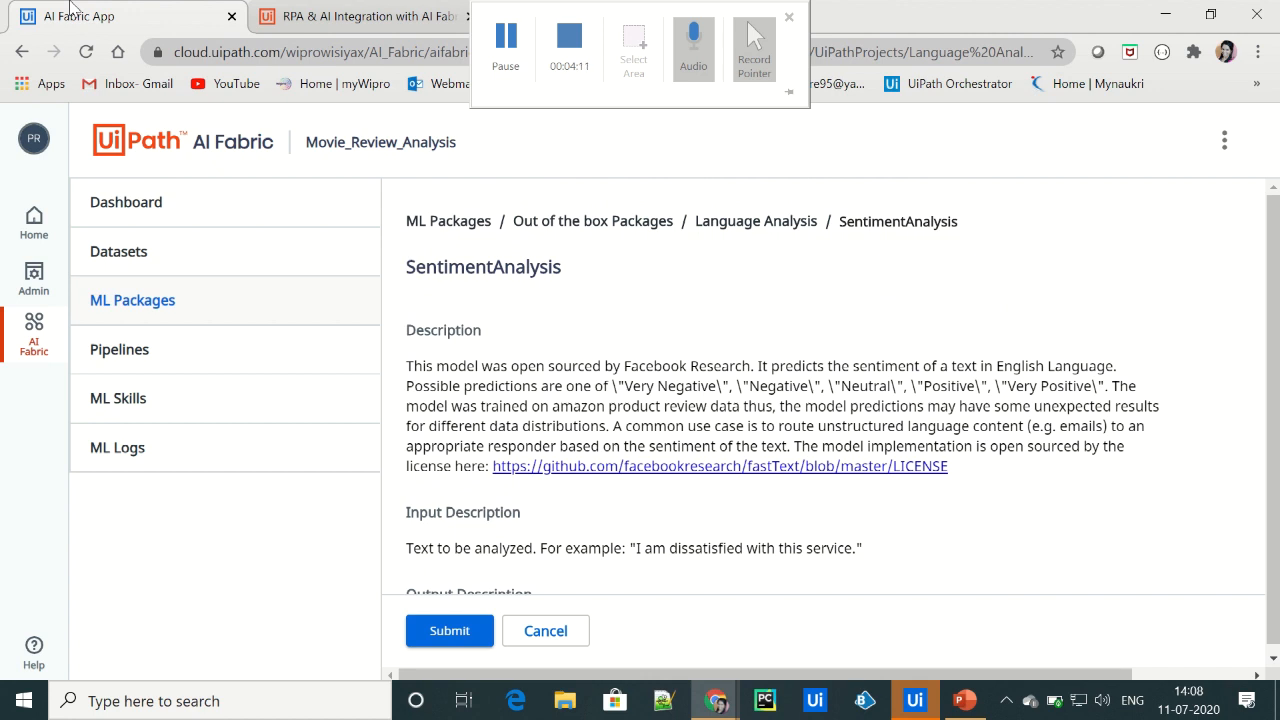
scroll("down", 3)
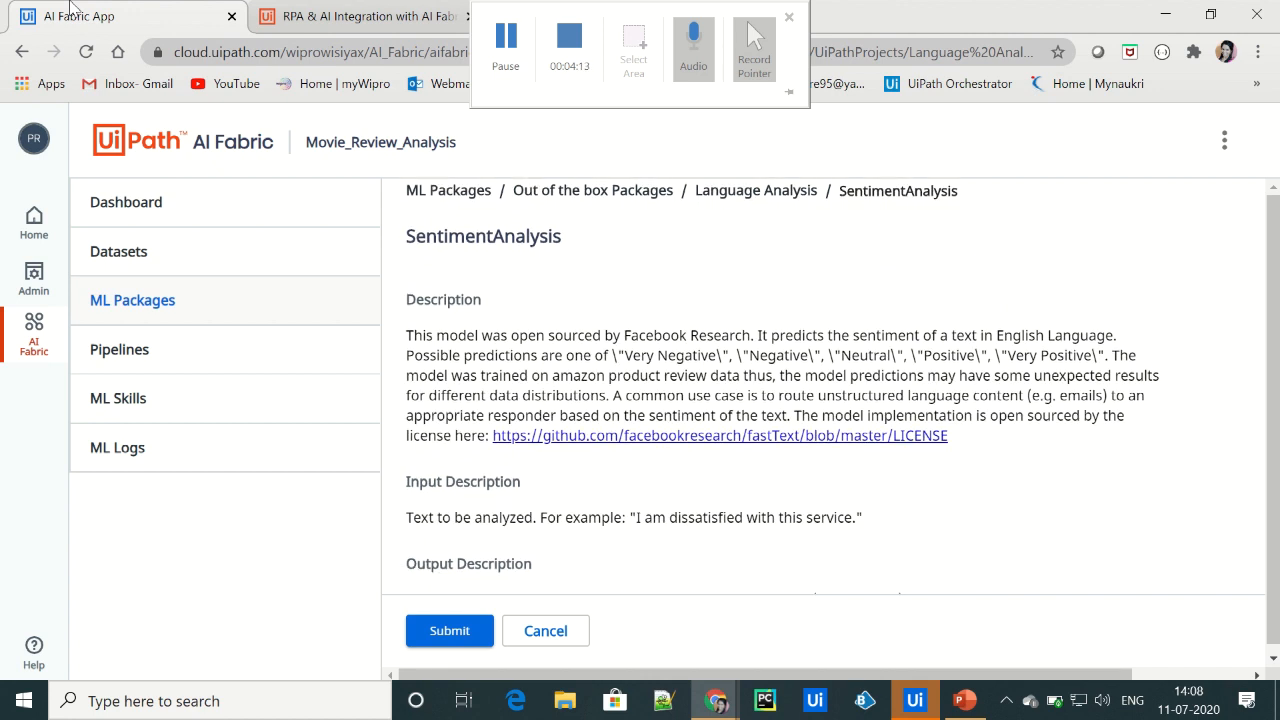
scroll("down", 3)
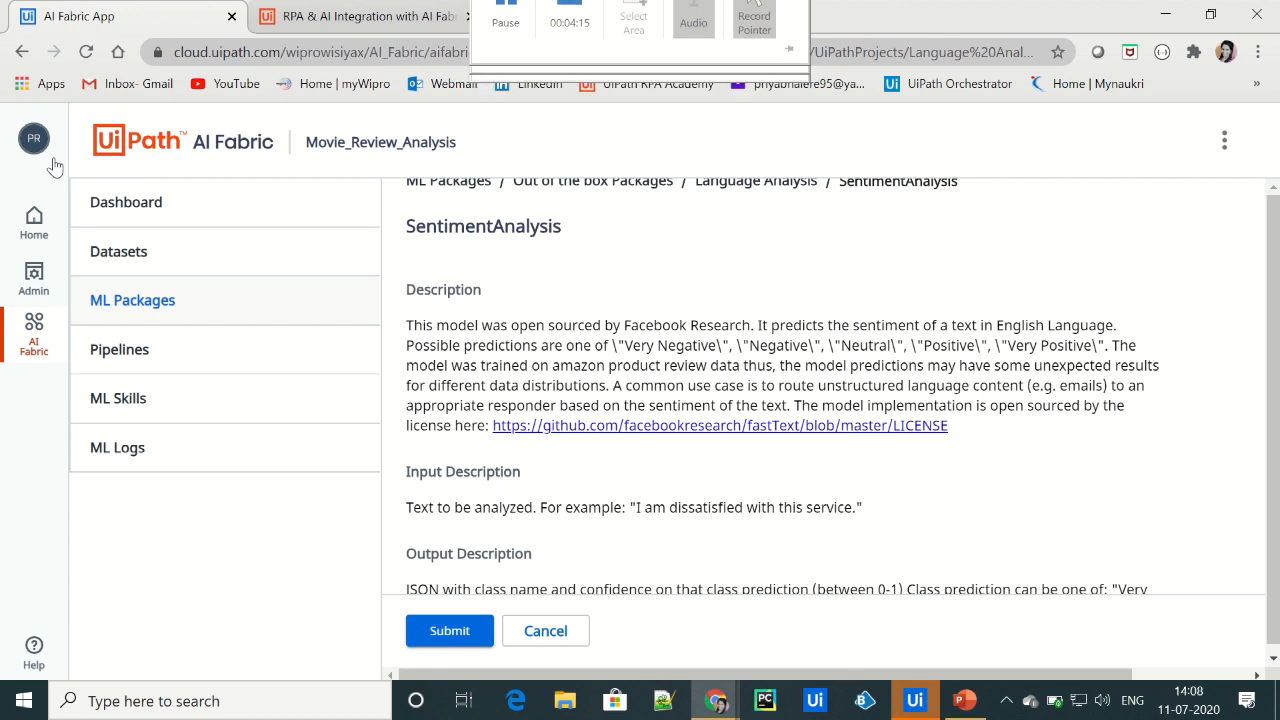
scroll("down", 3)
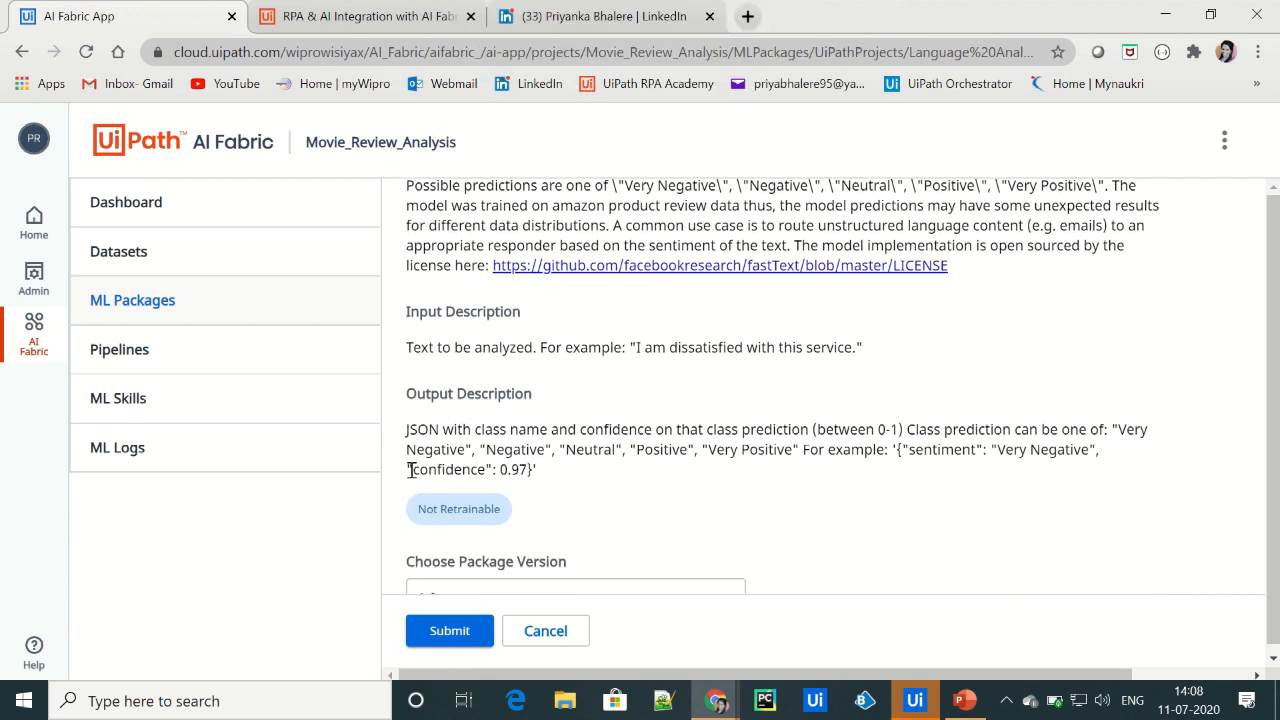
mouse_move(758, 474)
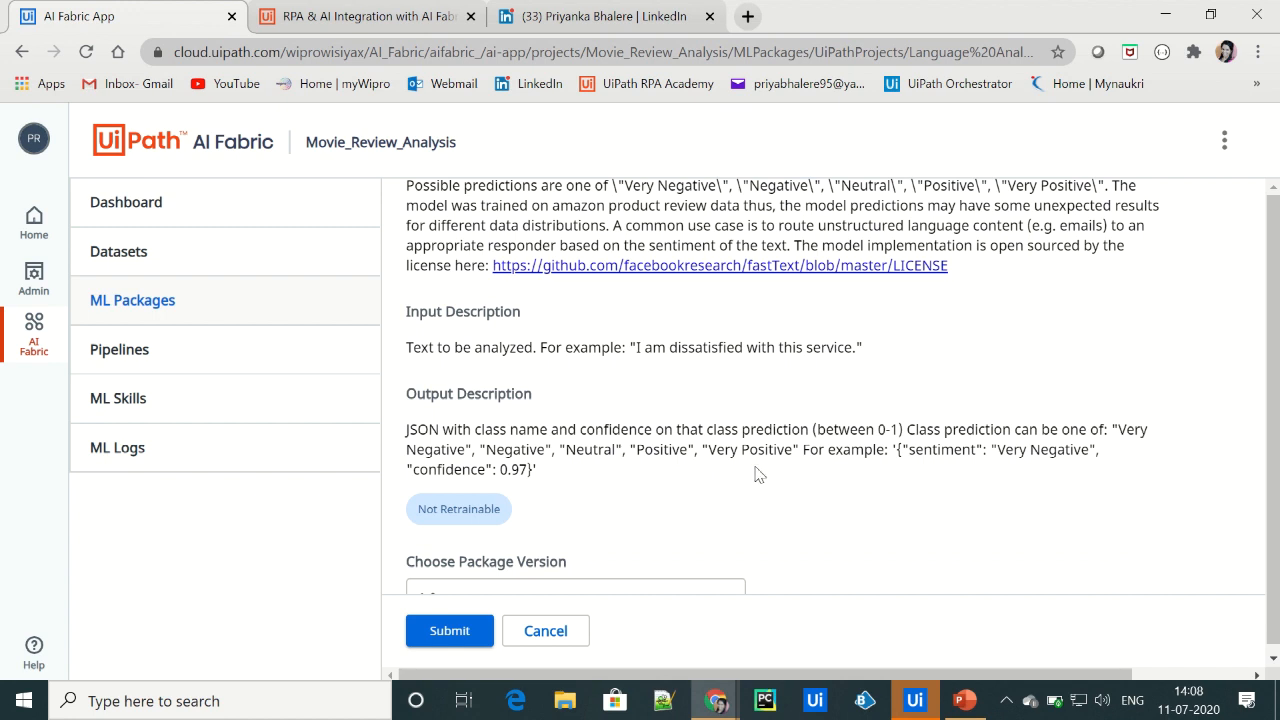
mouse_move(770, 472)
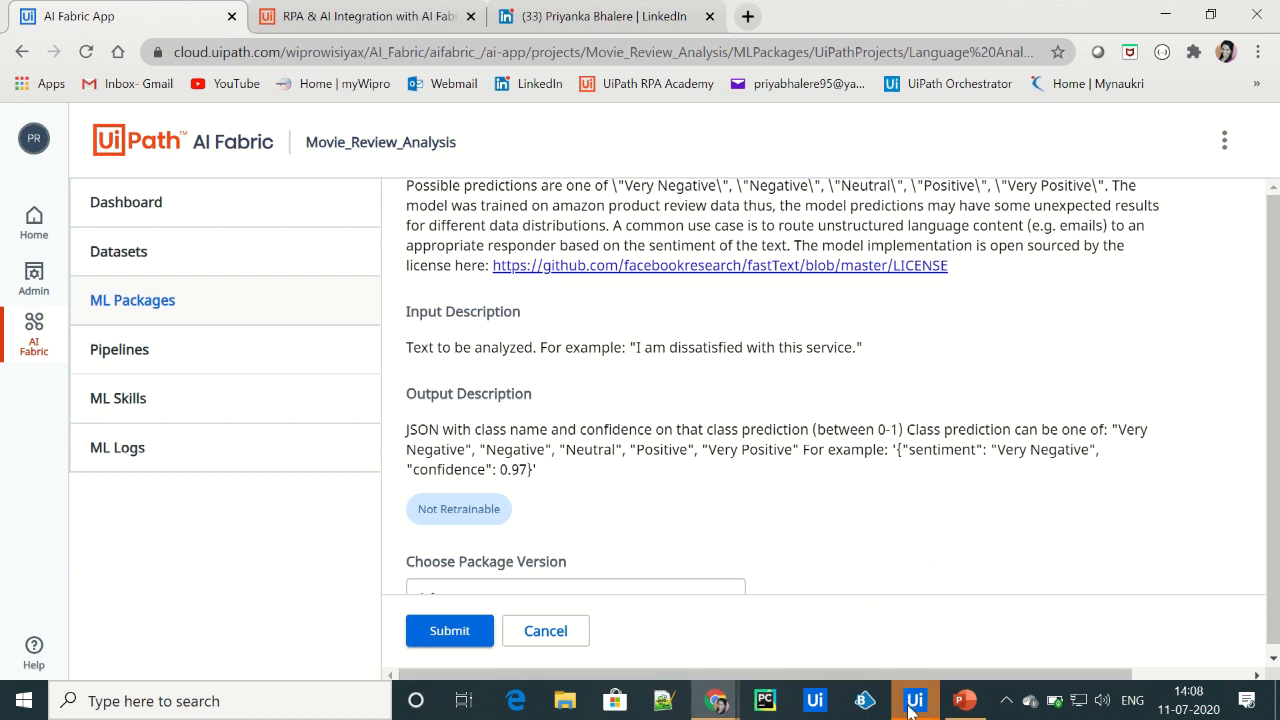
mouse_move(914, 700)
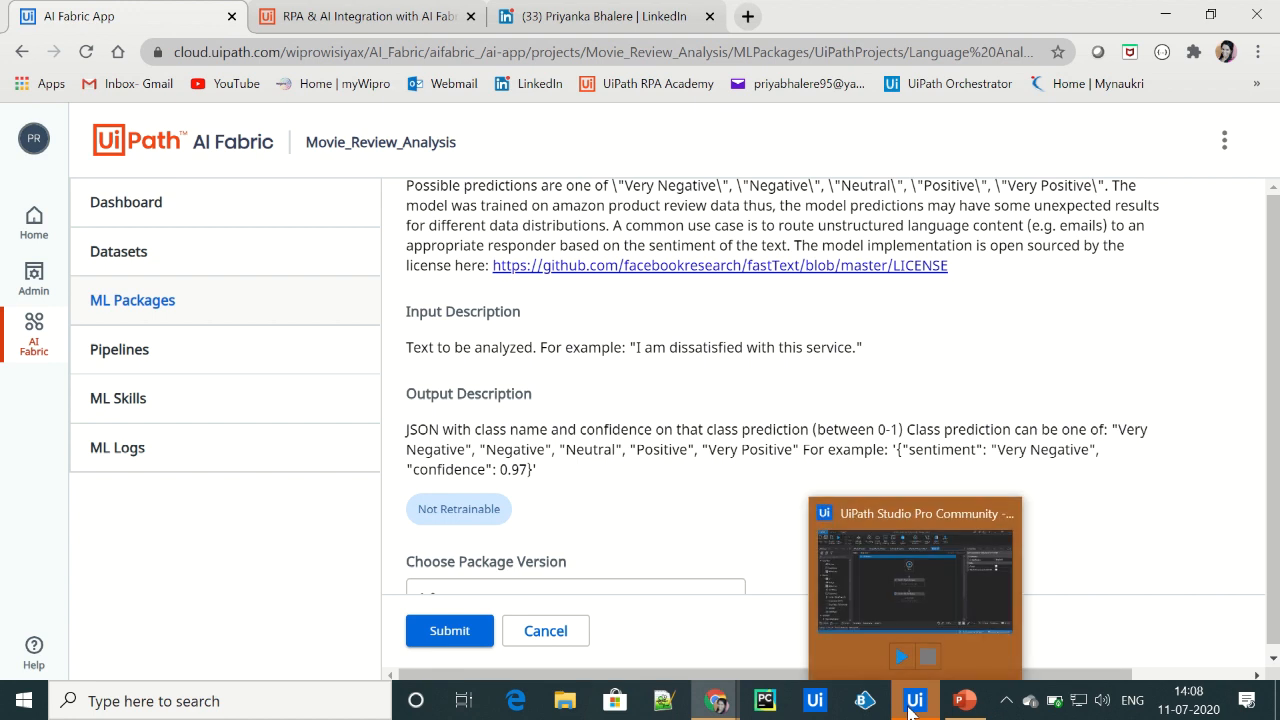
mouse_move(990, 380)
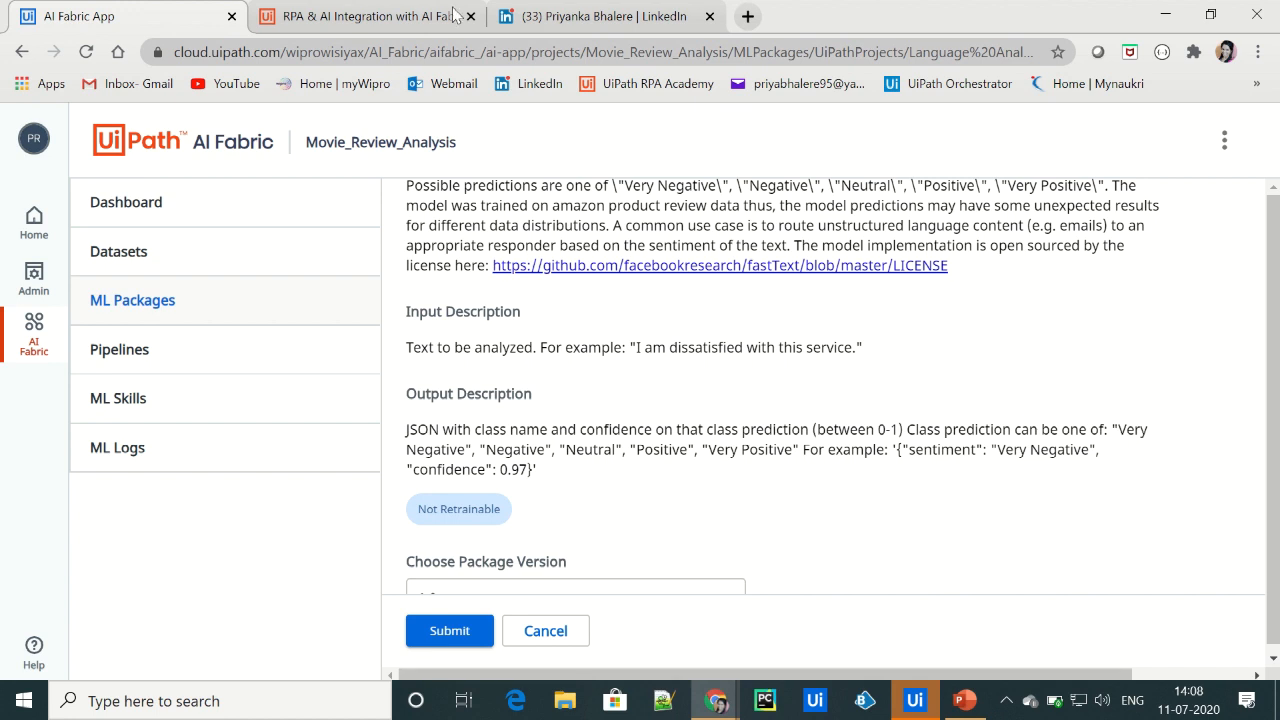
left_click(368, 16)
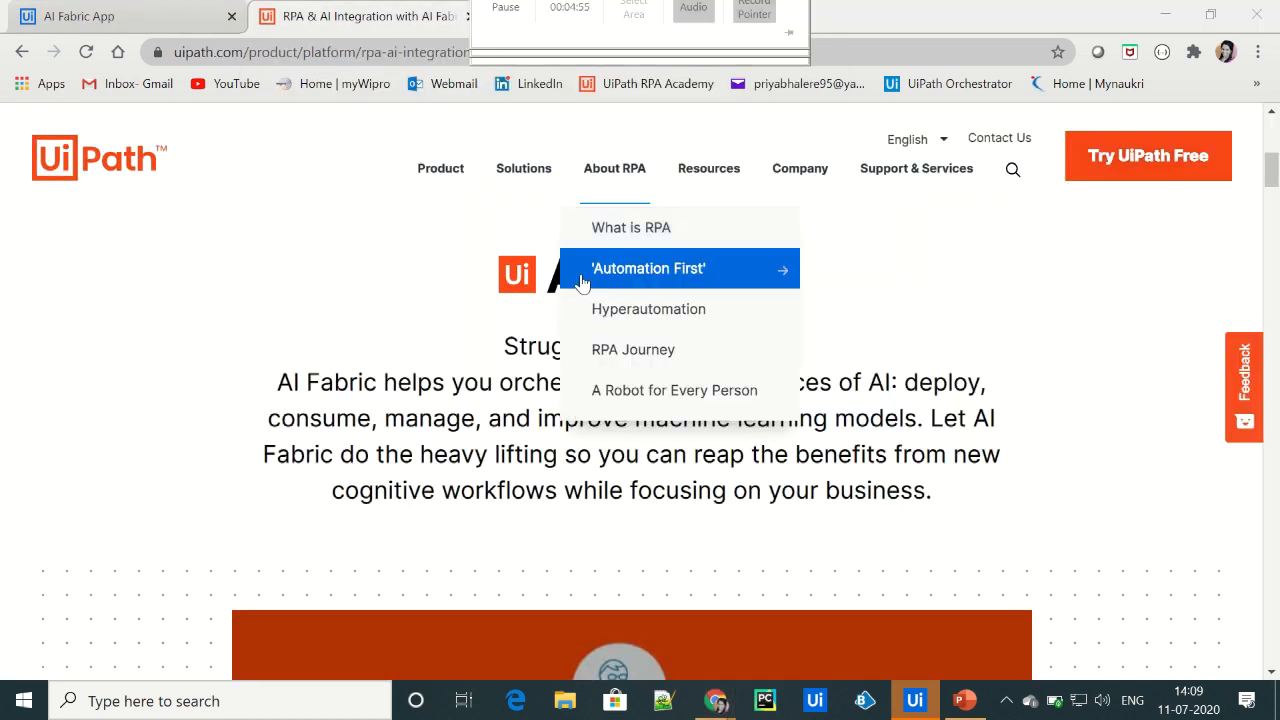